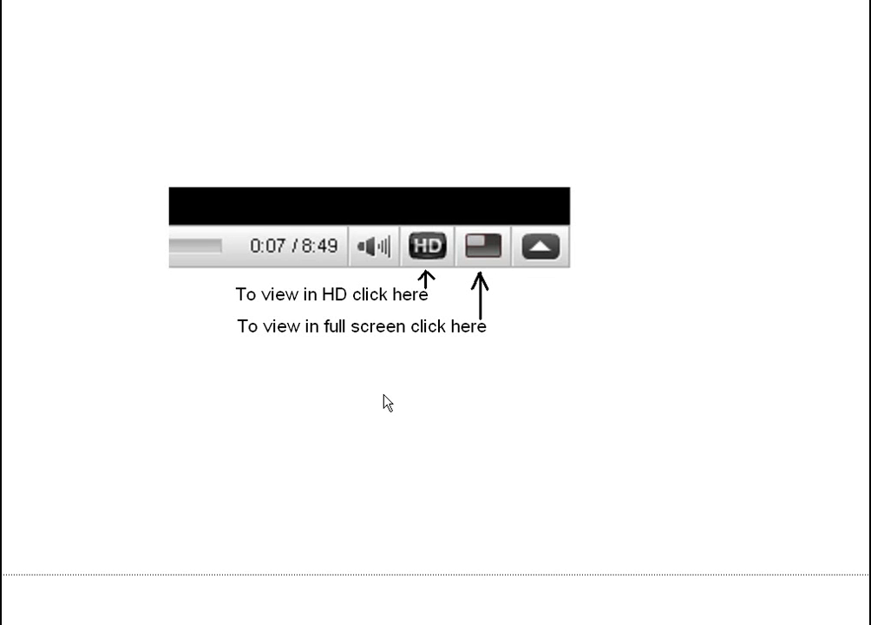
mouse_move(474, 251)
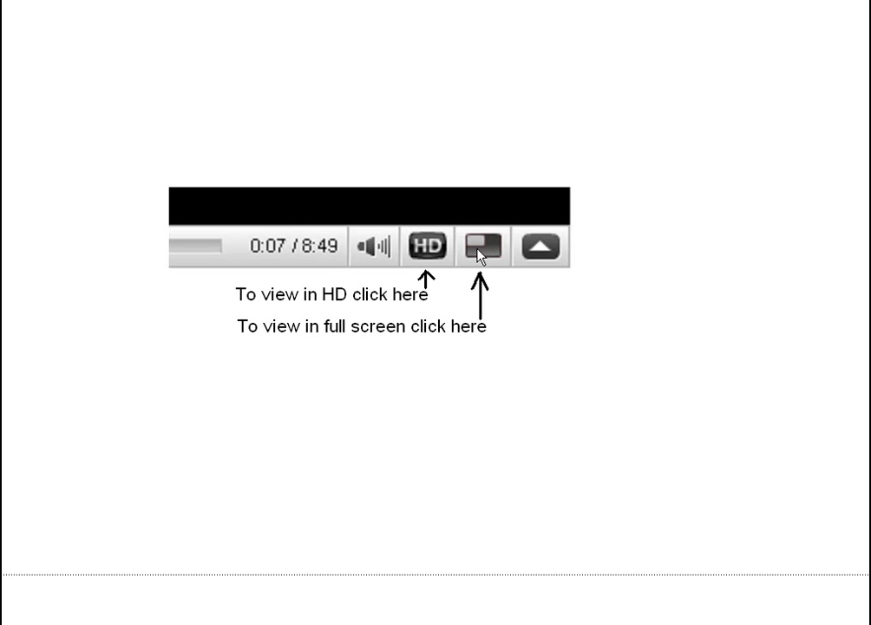
mouse_move(445, 251)
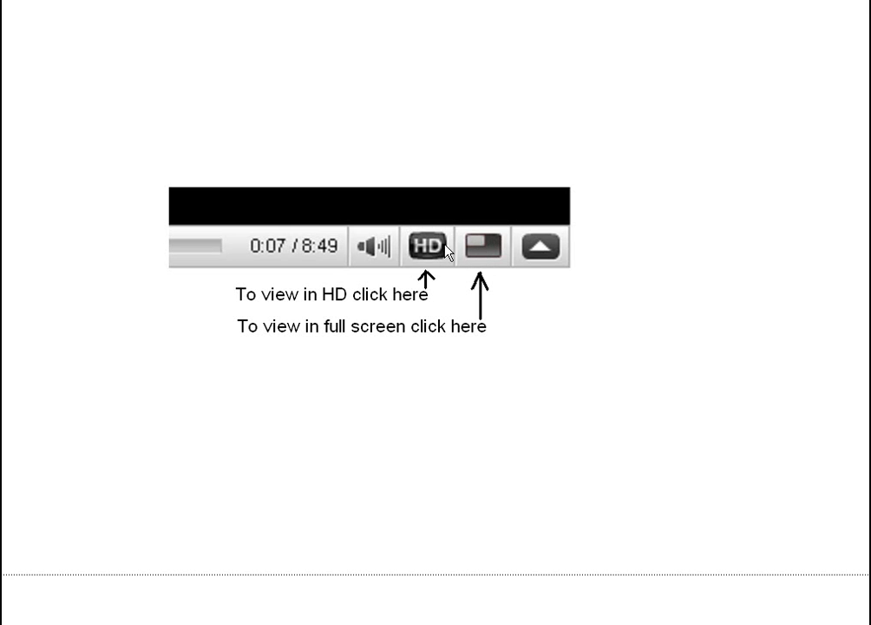
mouse_move(432, 252)
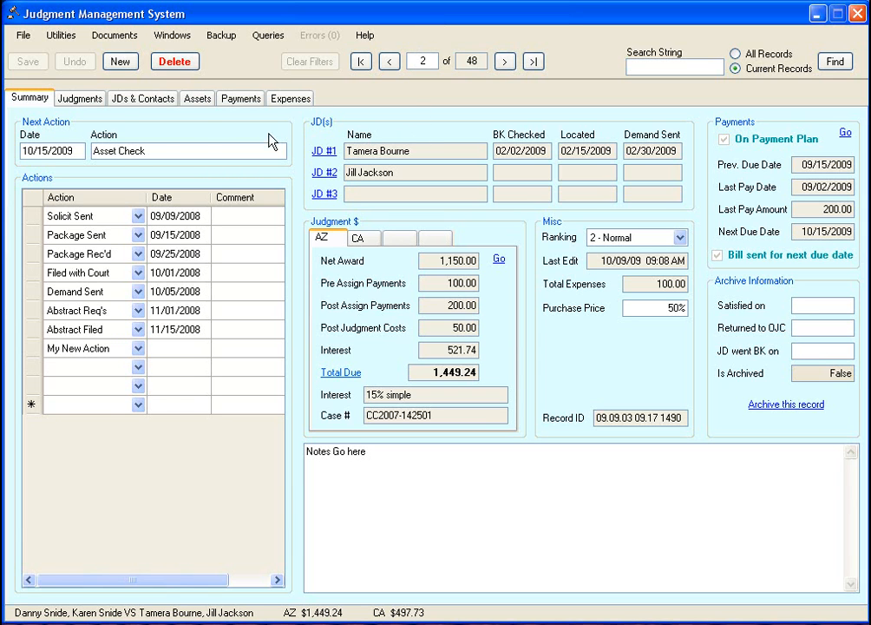
mouse_move(358, 84)
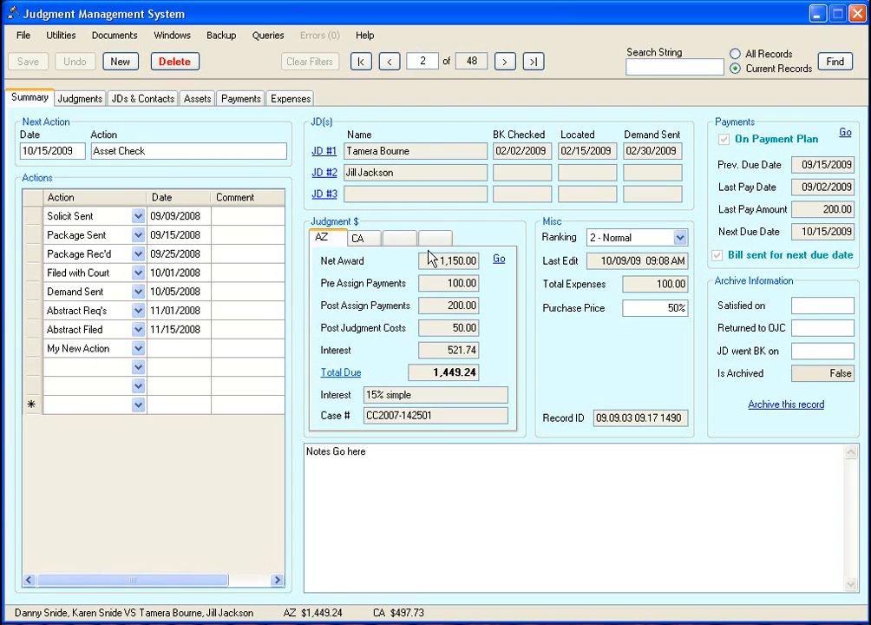
mouse_move(387, 253)
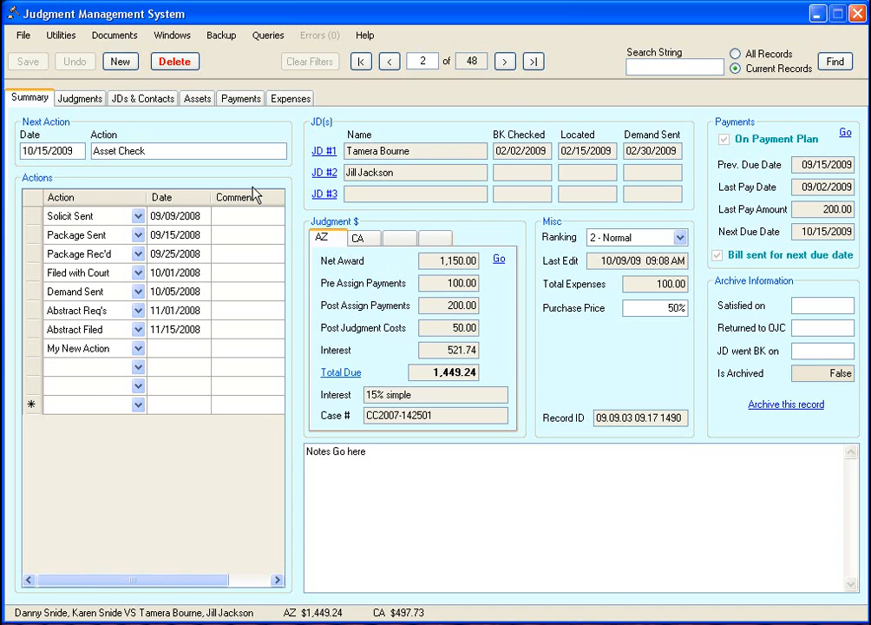
mouse_move(255, 309)
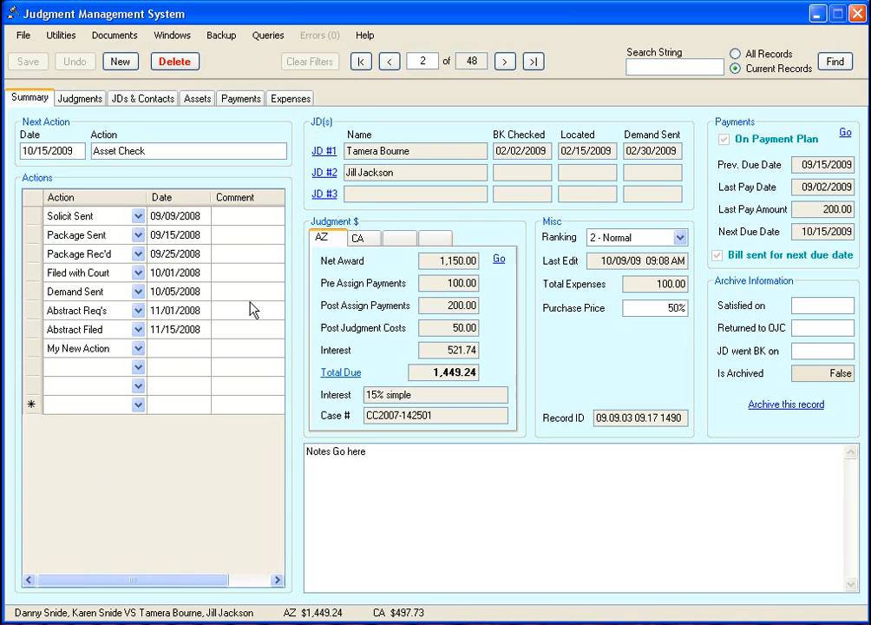
mouse_move(142, 189)
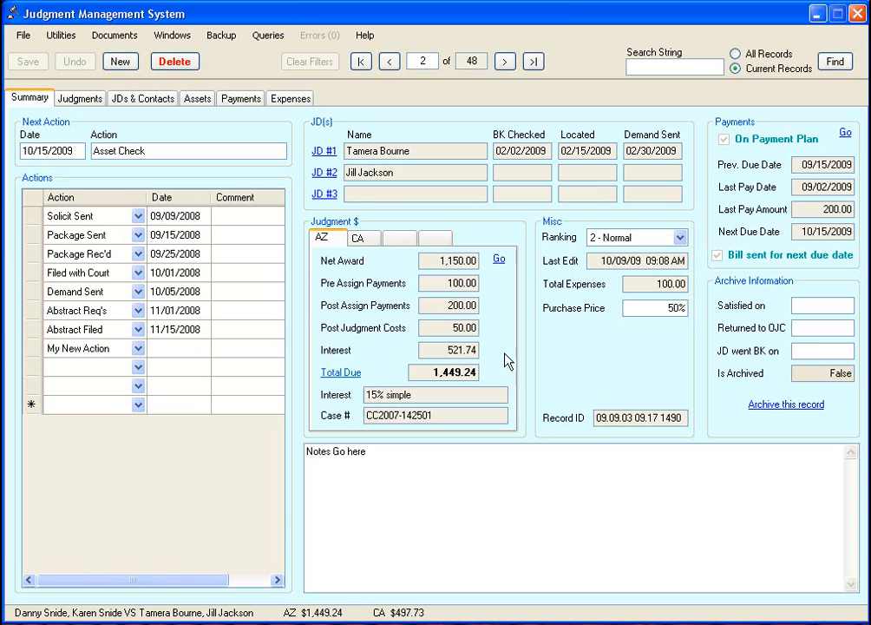
mouse_move(824, 399)
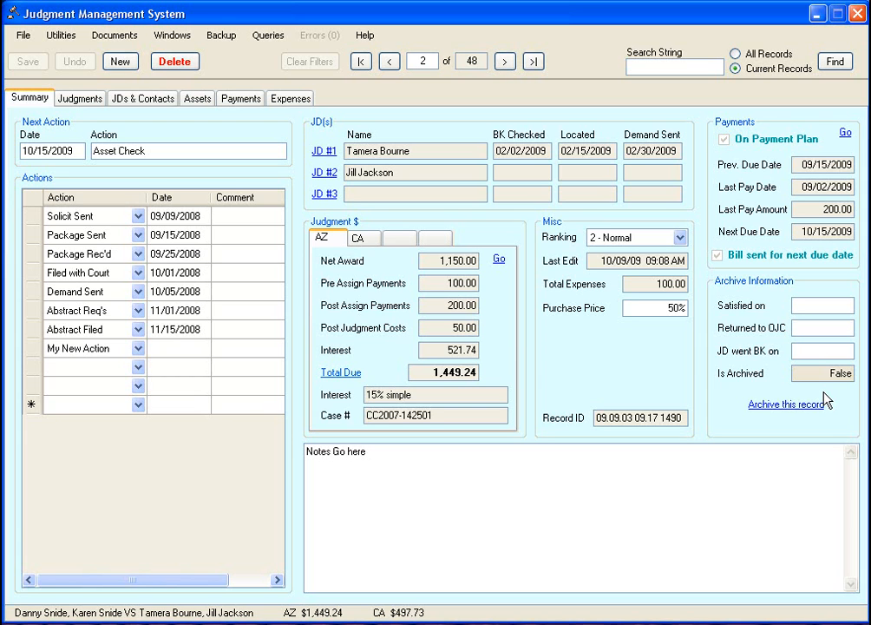
mouse_move(802, 398)
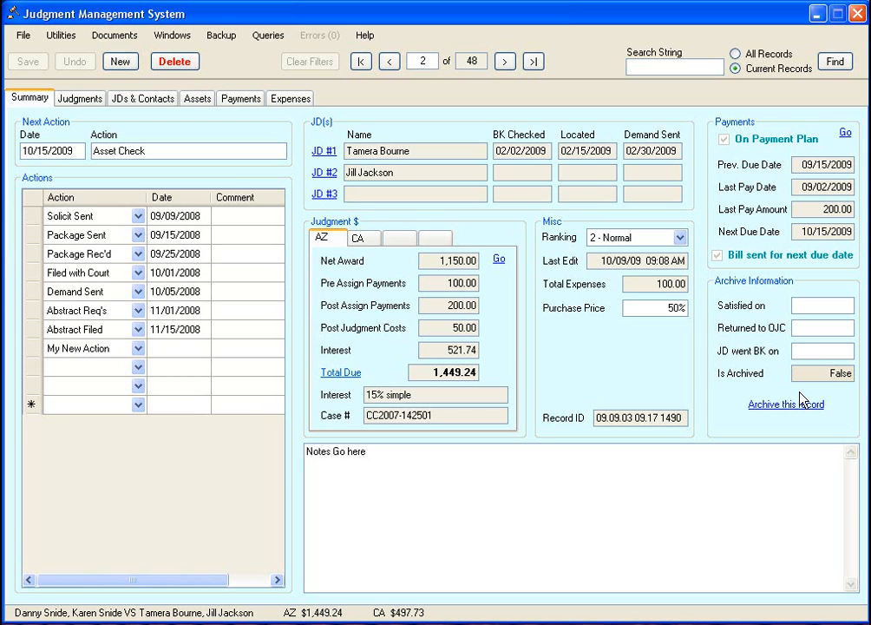
mouse_move(425, 20)
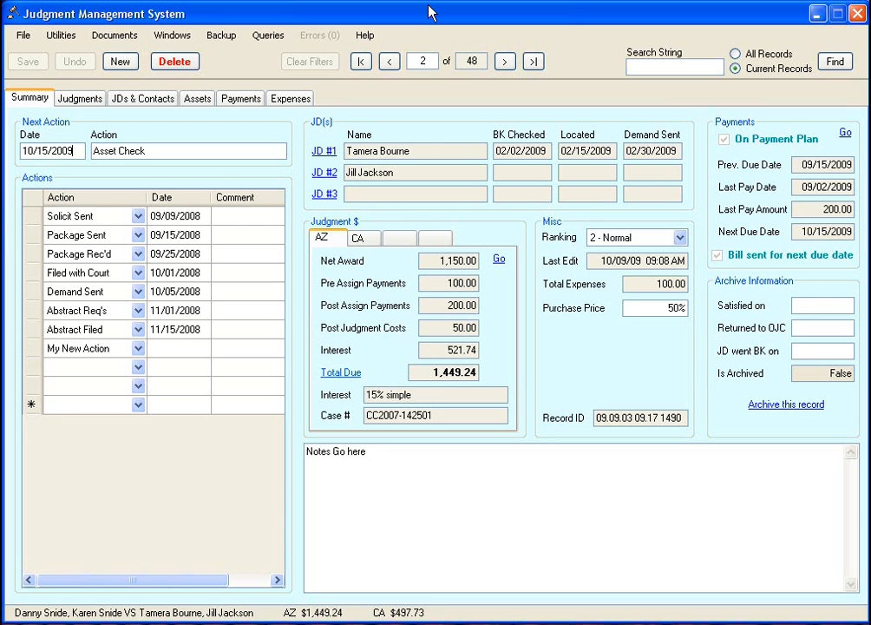
mouse_move(420, 24)
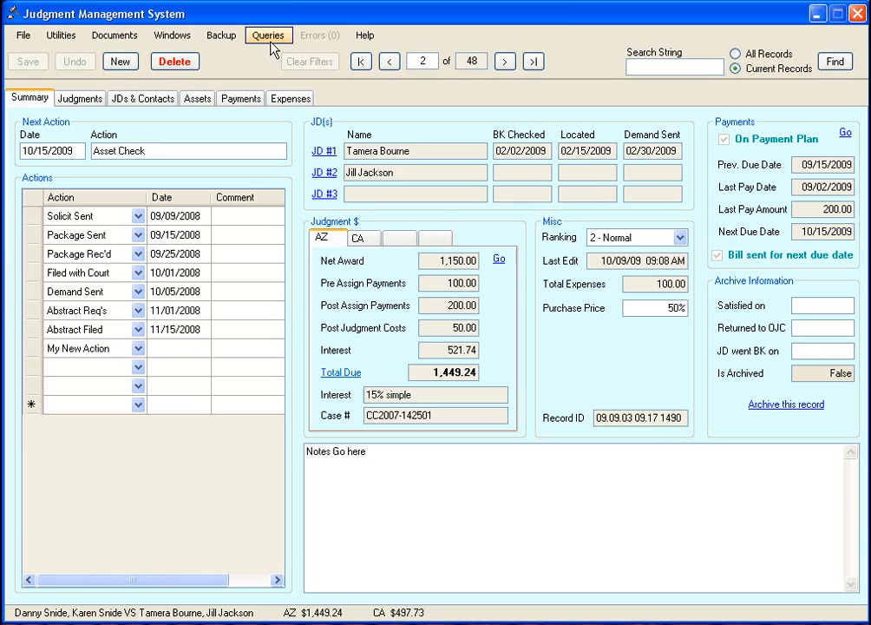
Bring up the query list, then view both debtors' contact details, returning to the summary each time
left_click(268, 35)
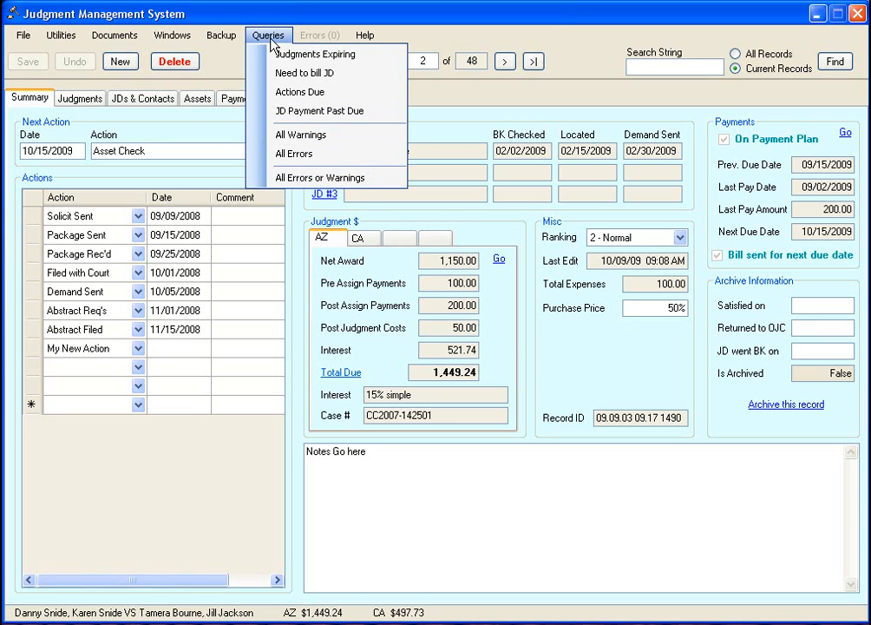
mouse_move(299, 92)
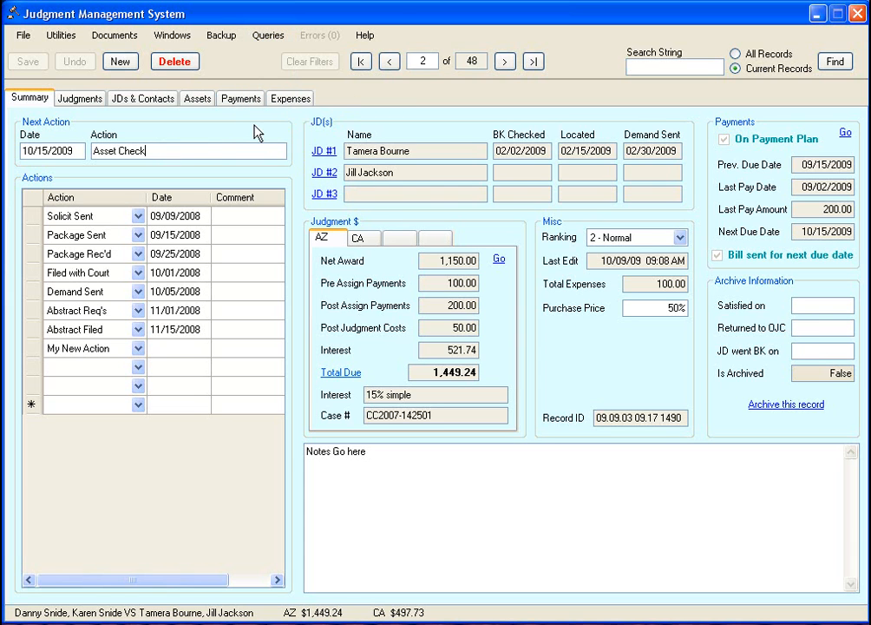
mouse_move(419, 32)
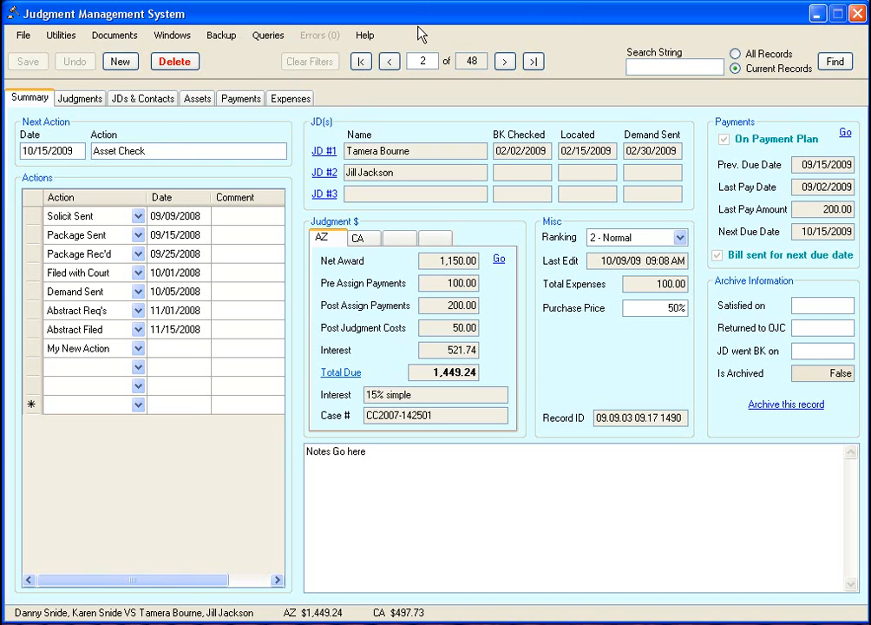
mouse_move(337, 136)
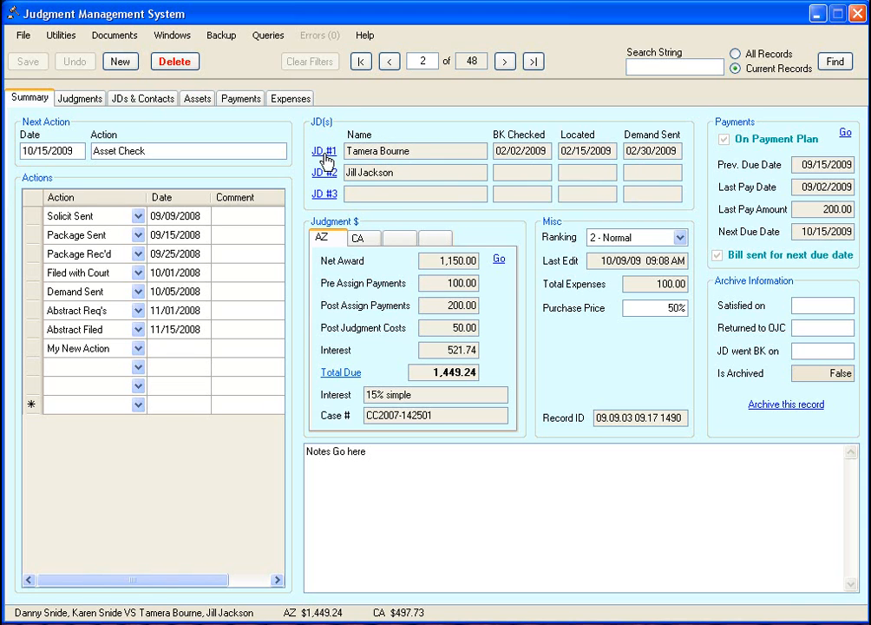
left_click(142, 98)
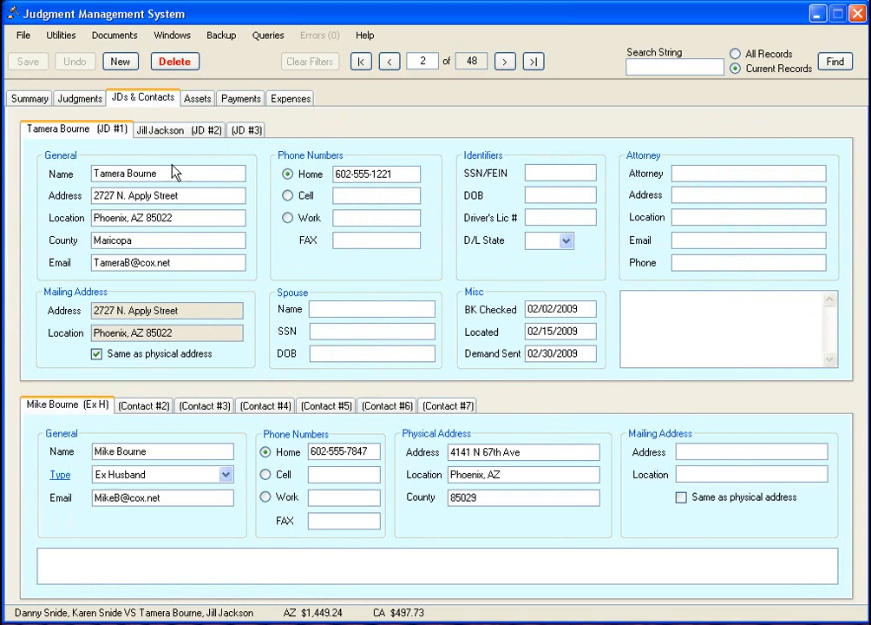
left_click(28, 97)
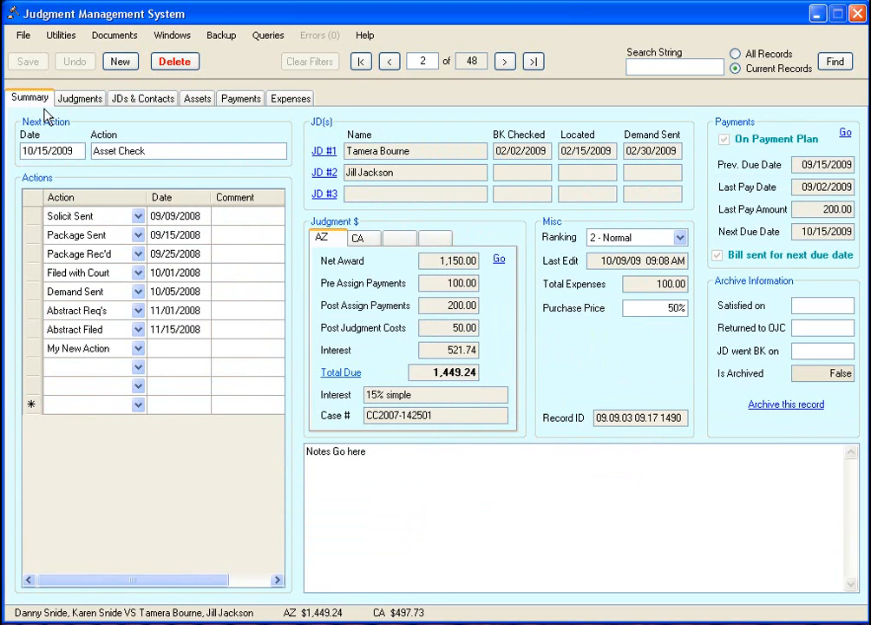
left_click(142, 97)
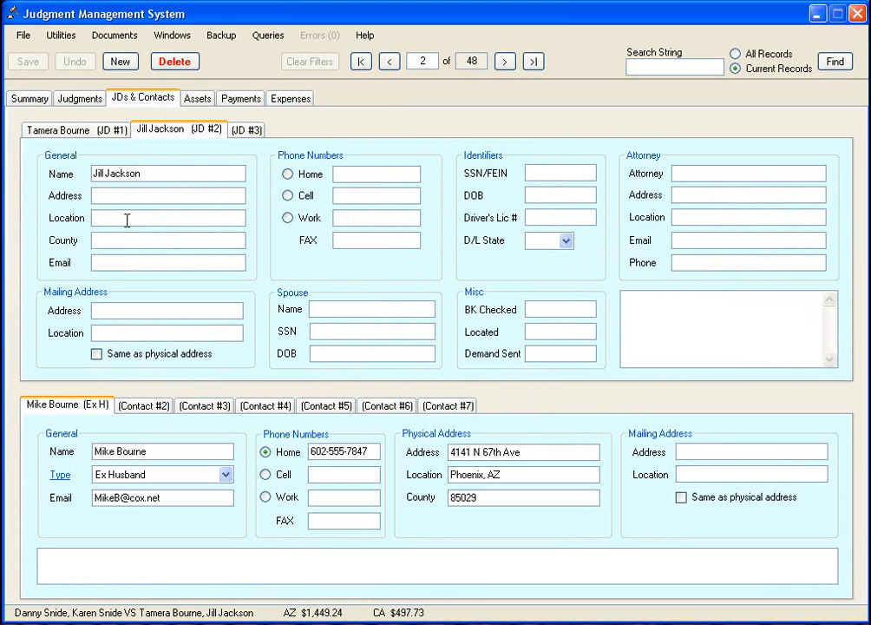
left_click(29, 98)
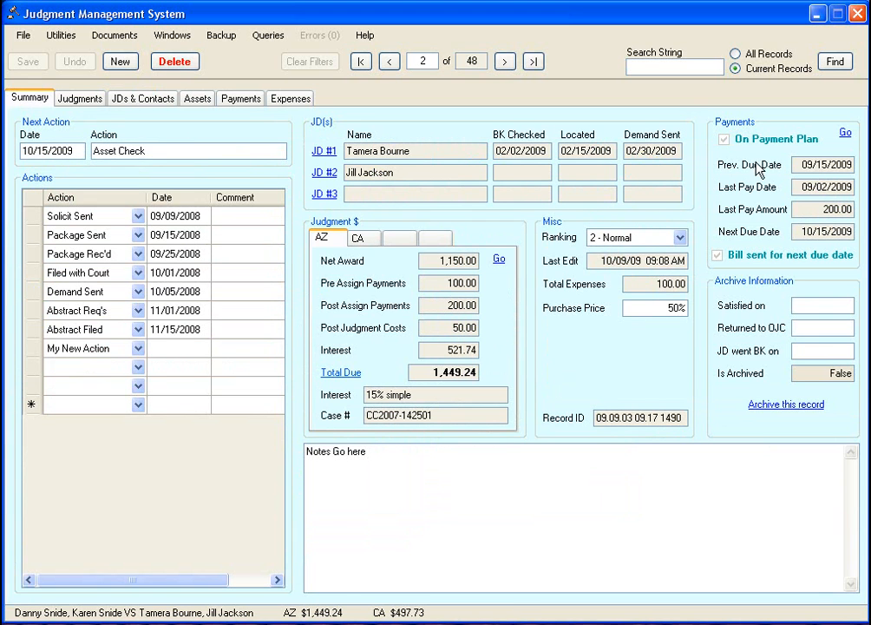
mouse_move(813, 149)
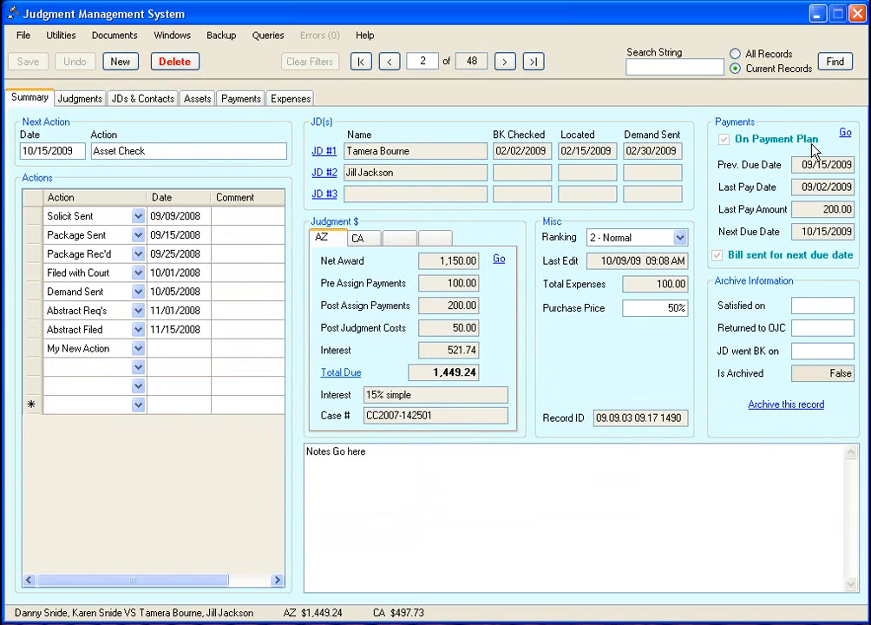
mouse_move(742, 149)
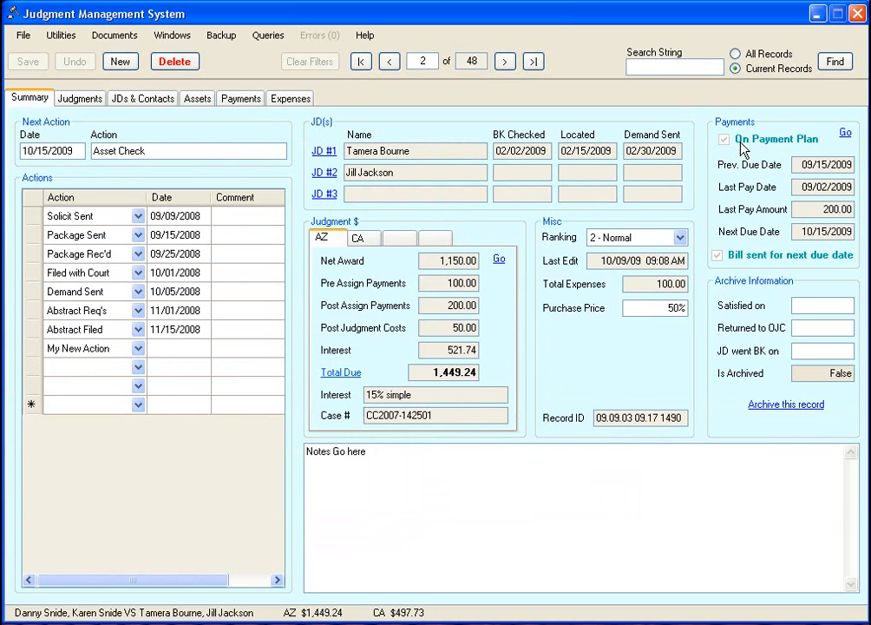
mouse_move(765, 148)
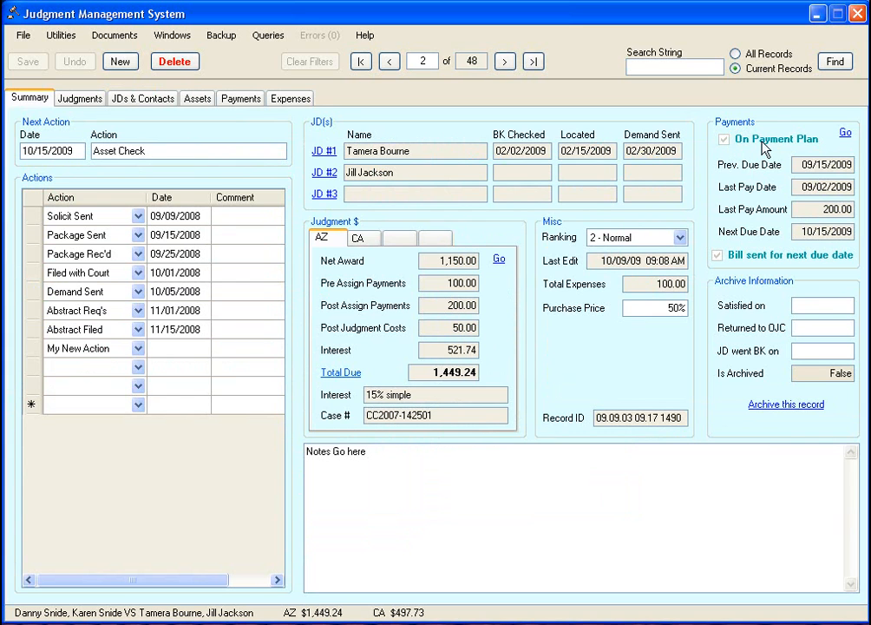
Review the AZ Judgment $ panel and open the original Arizona judgment on the Judgments tab
left_click(724, 139)
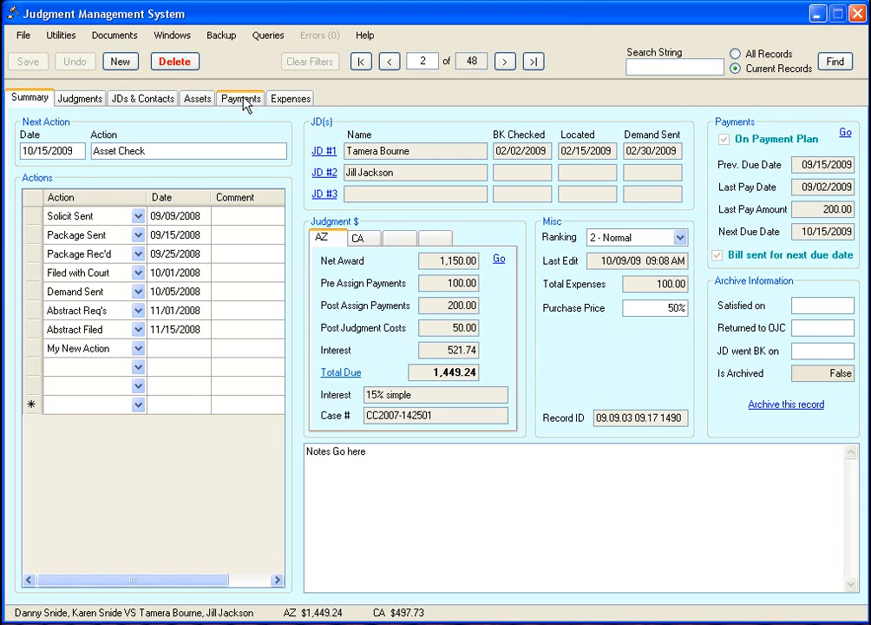
left_click(240, 98)
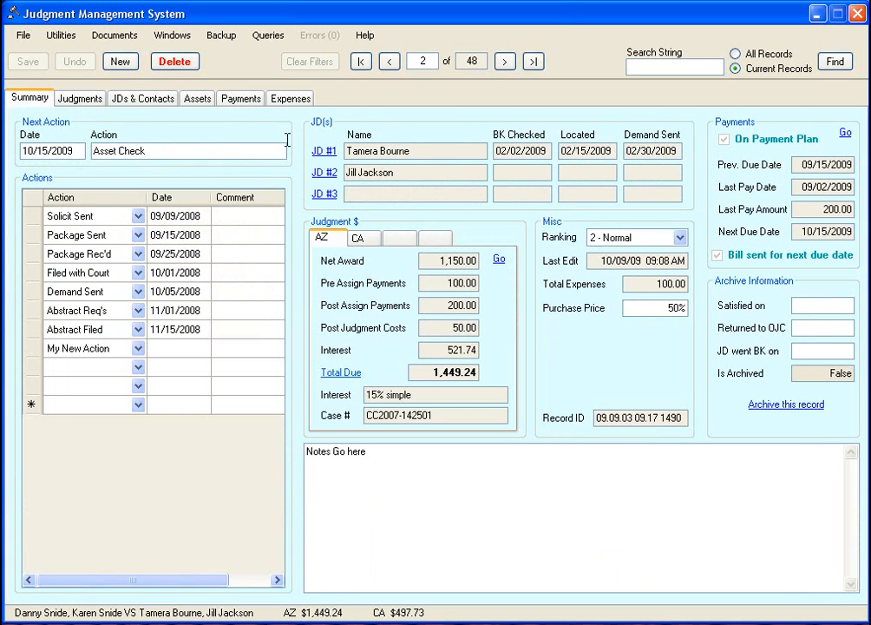
mouse_move(779, 192)
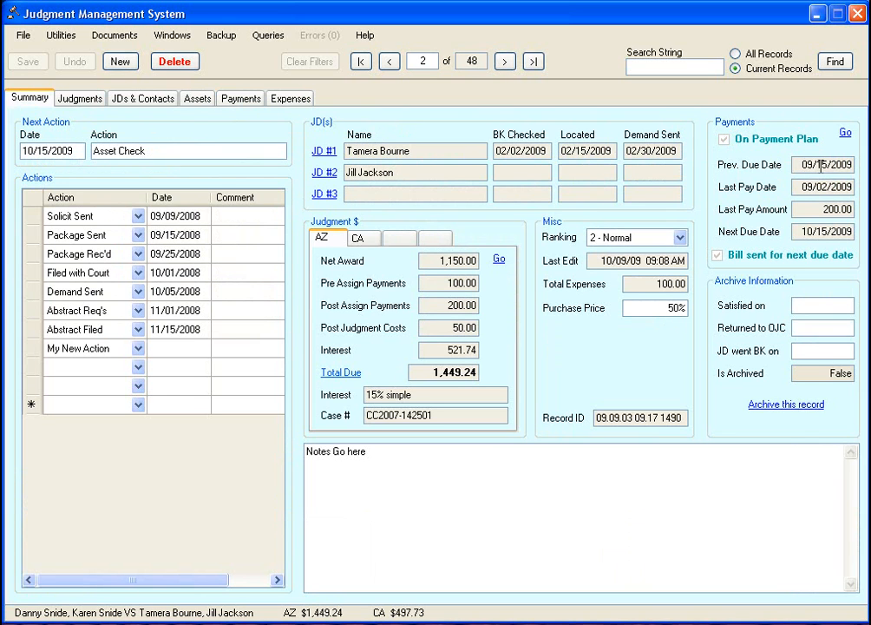
mouse_move(811, 201)
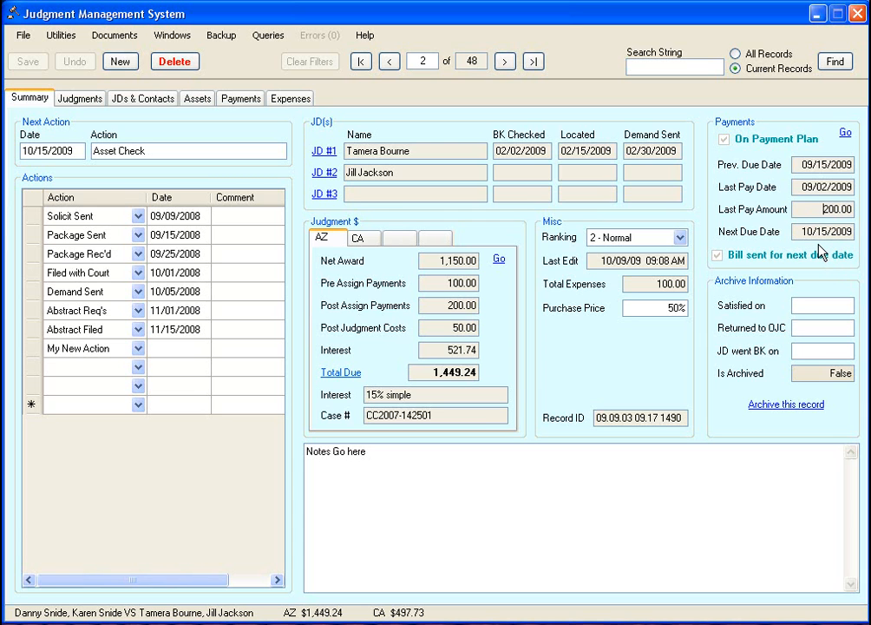
mouse_move(818, 249)
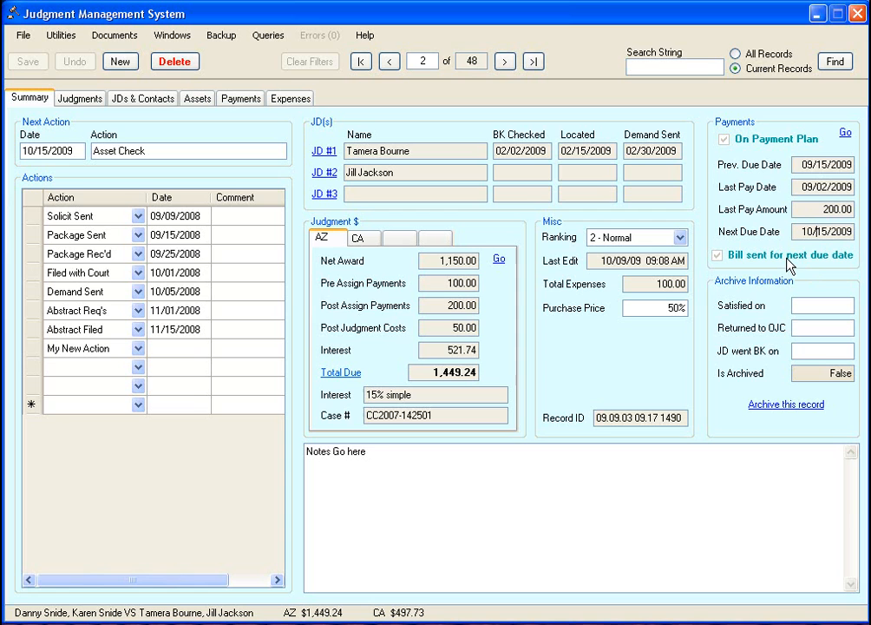
mouse_move(811, 269)
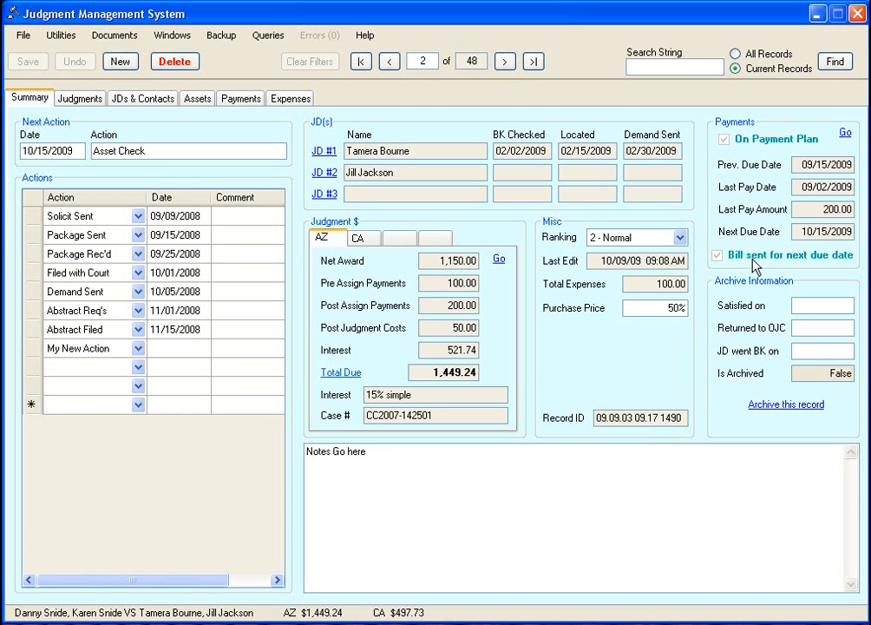
mouse_move(792, 268)
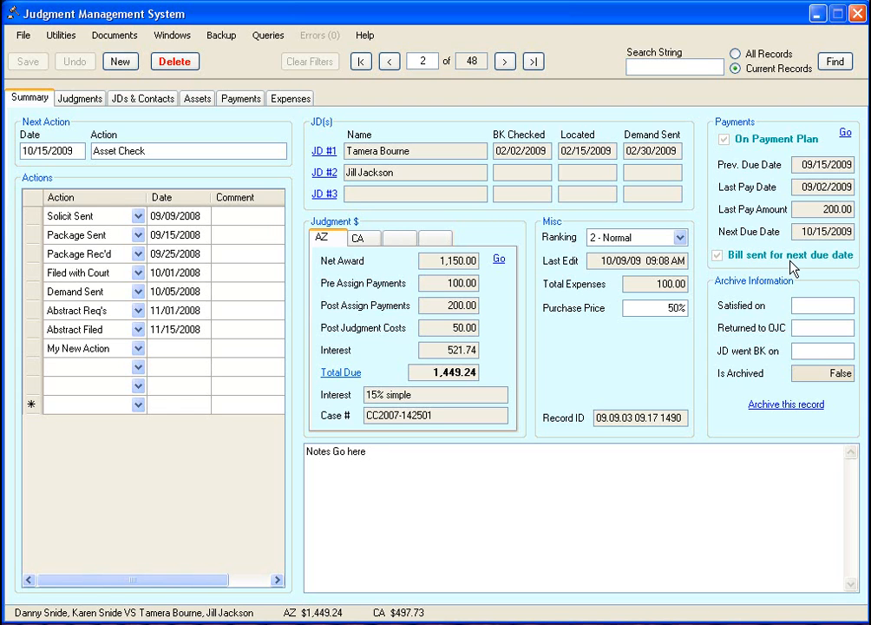
mouse_move(819, 273)
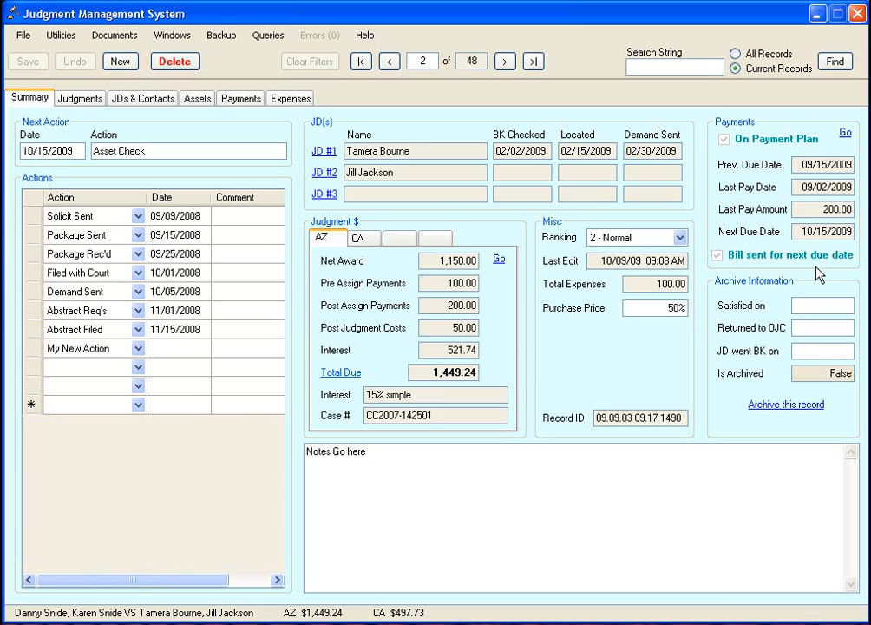
mouse_move(818, 267)
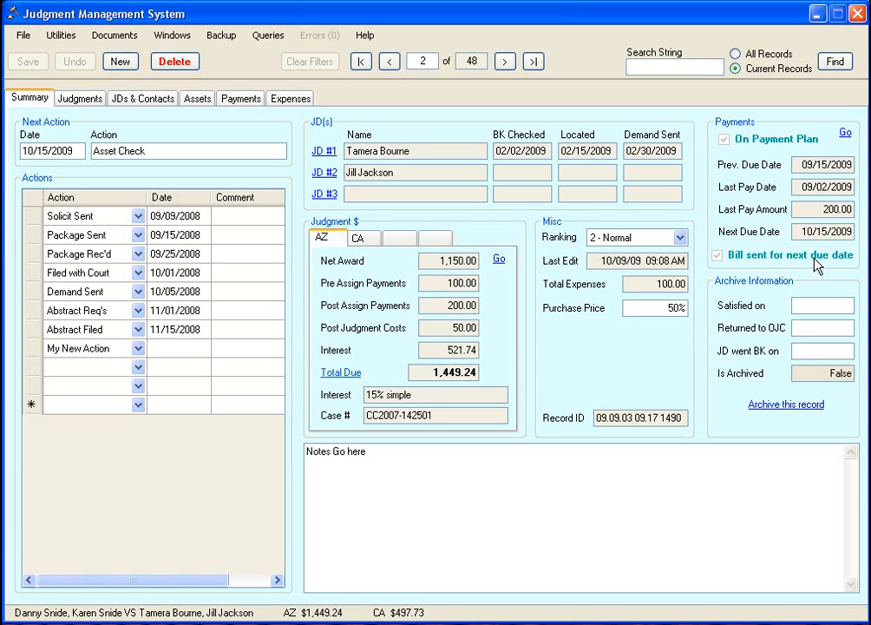
mouse_move(751, 156)
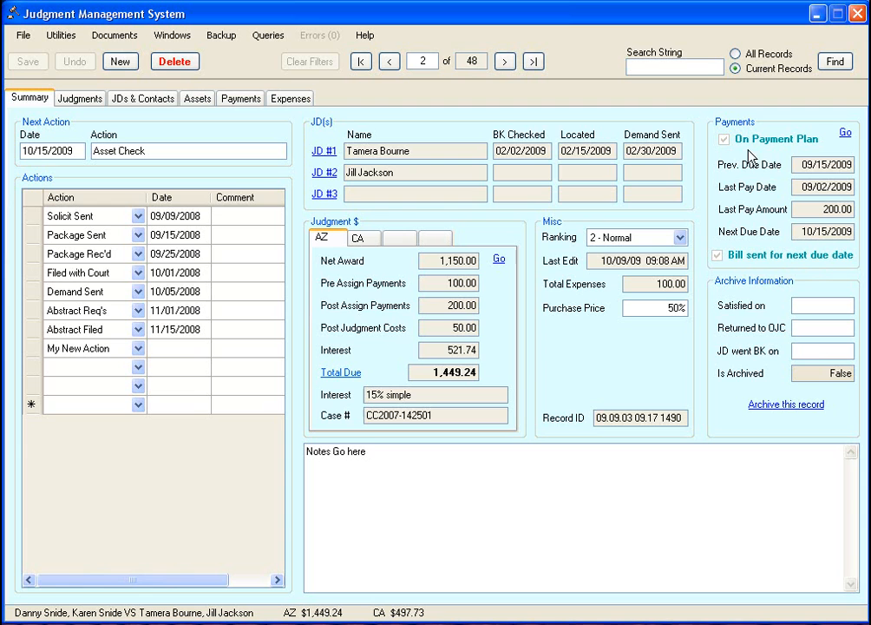
mouse_move(399, 219)
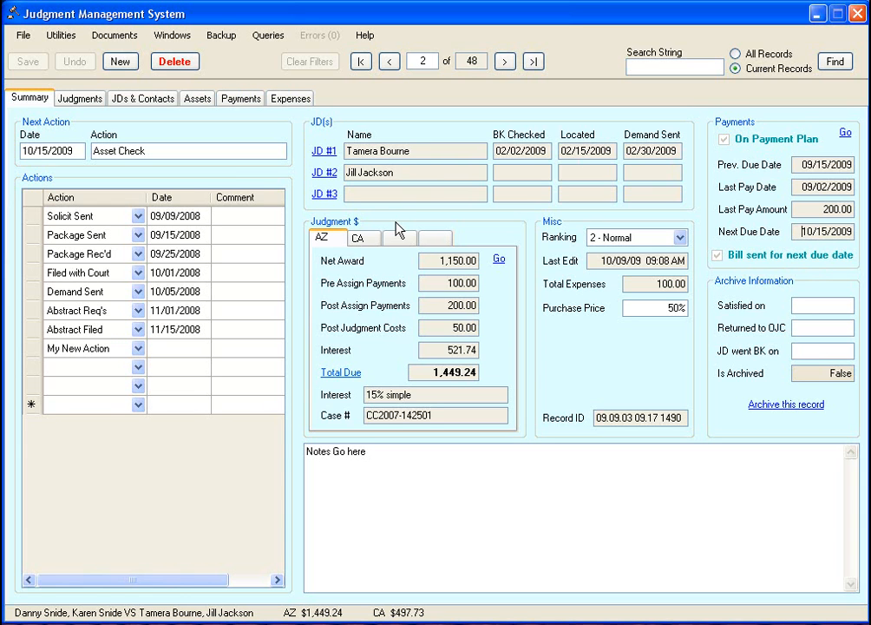
mouse_move(412, 258)
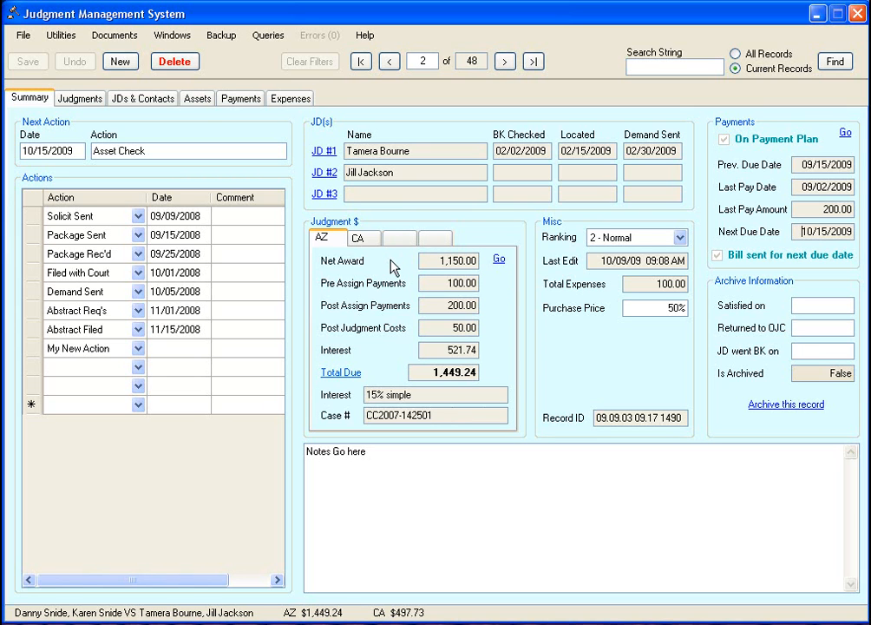
mouse_move(351, 257)
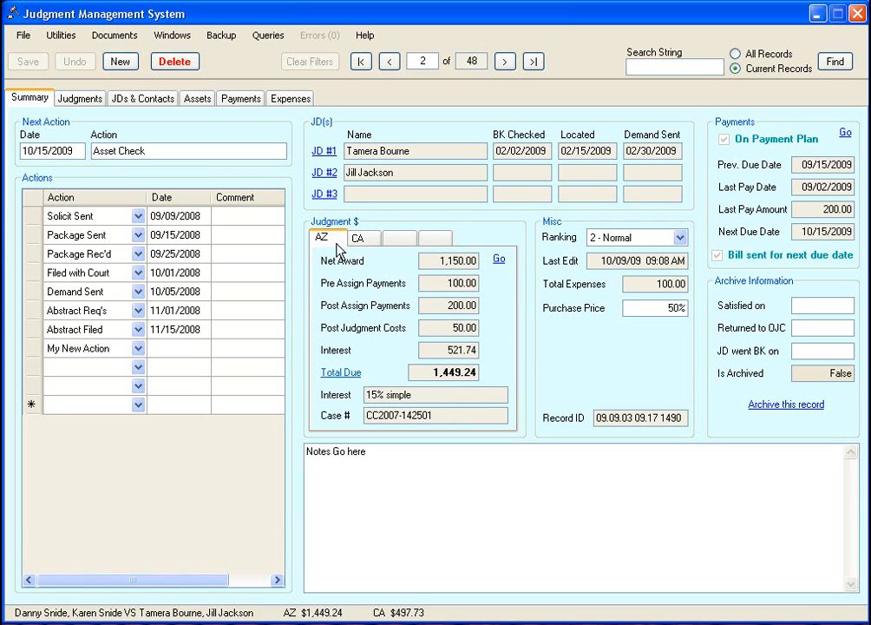
mouse_move(356, 254)
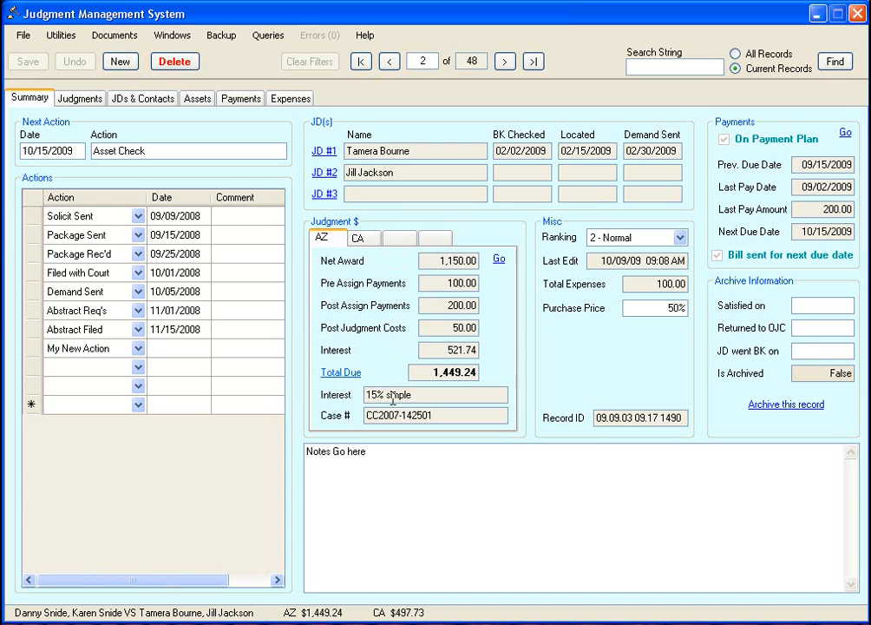
mouse_move(340, 375)
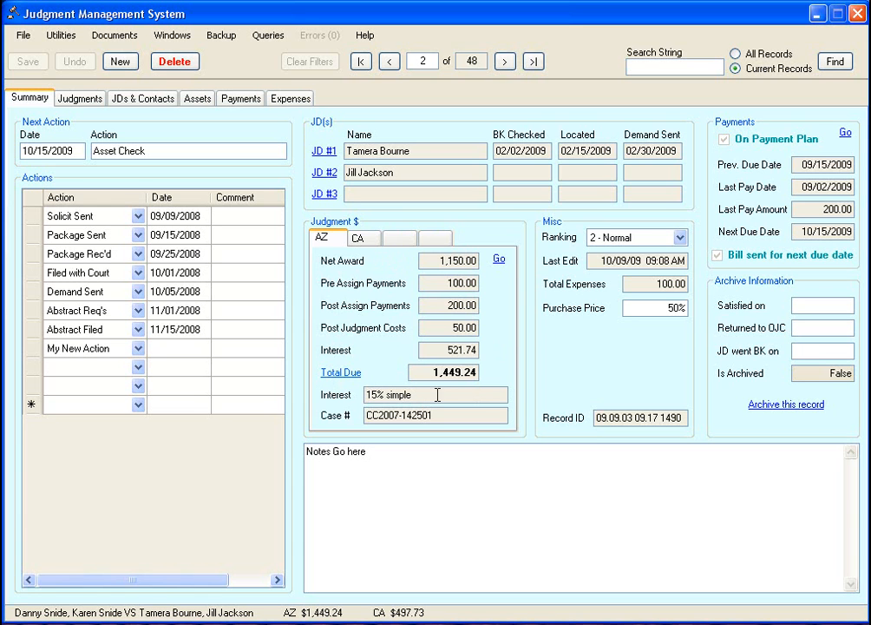
left_click(79, 98)
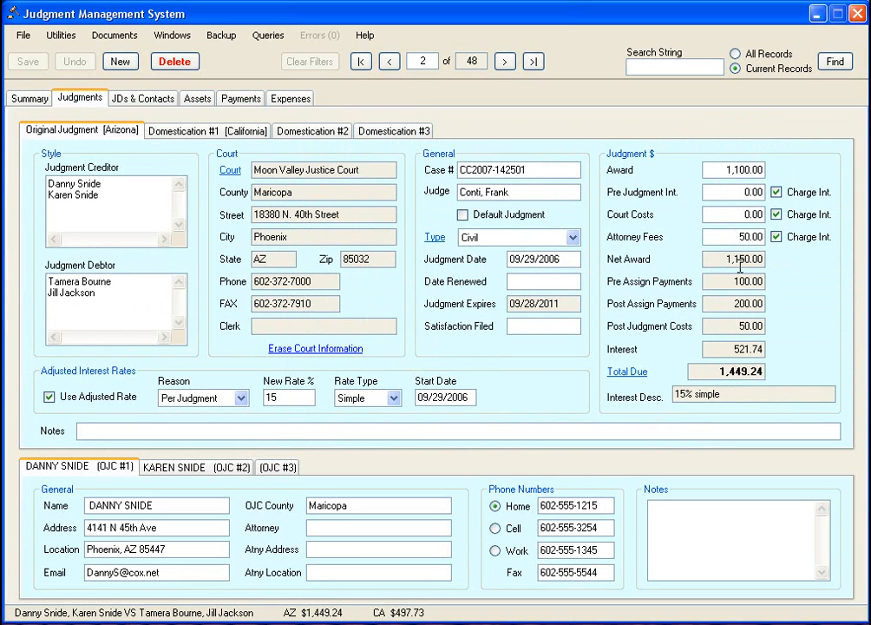
mouse_move(687, 367)
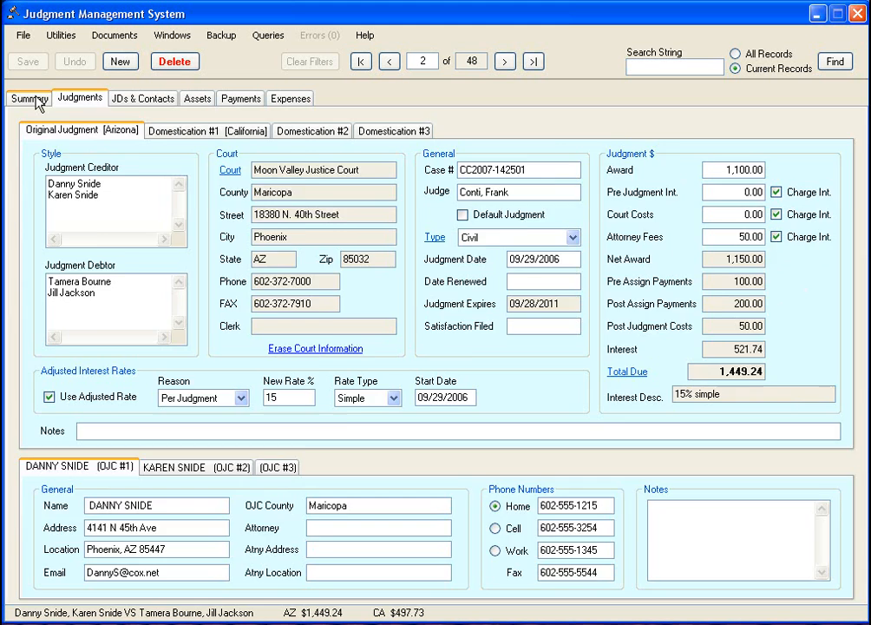
Compare the Summary and Judgments tabs, then select the CA tab in Judgment $
left_click(29, 97)
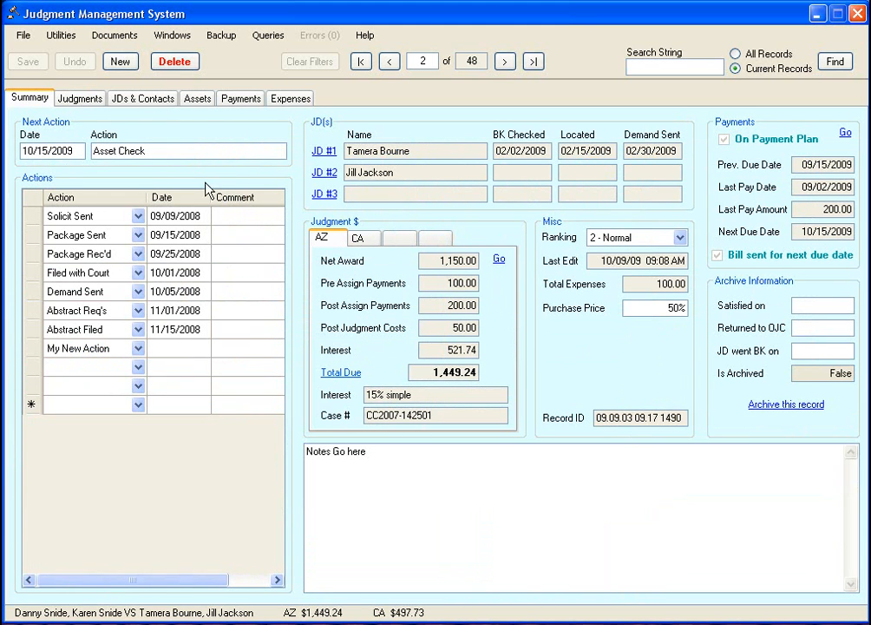
left_click(79, 97)
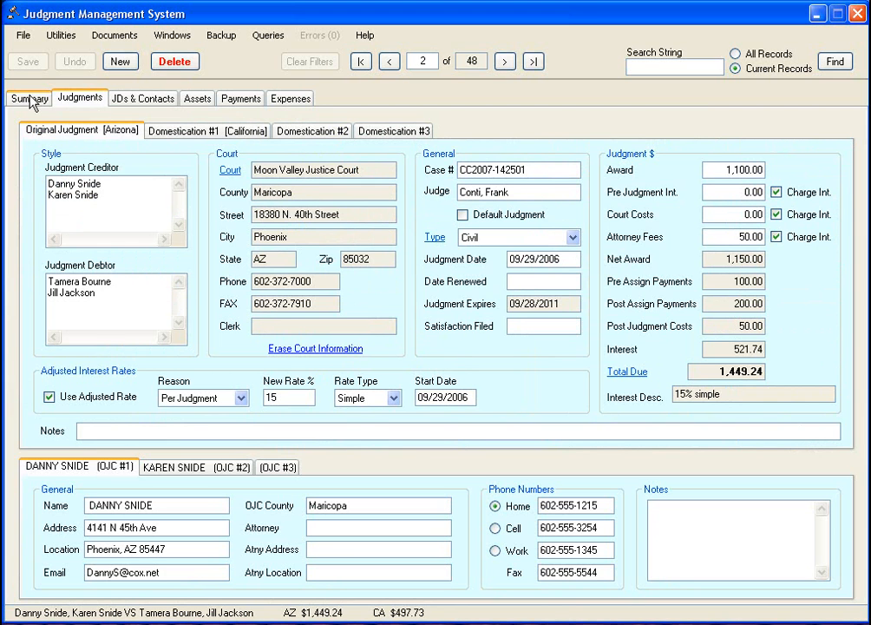
left_click(28, 97)
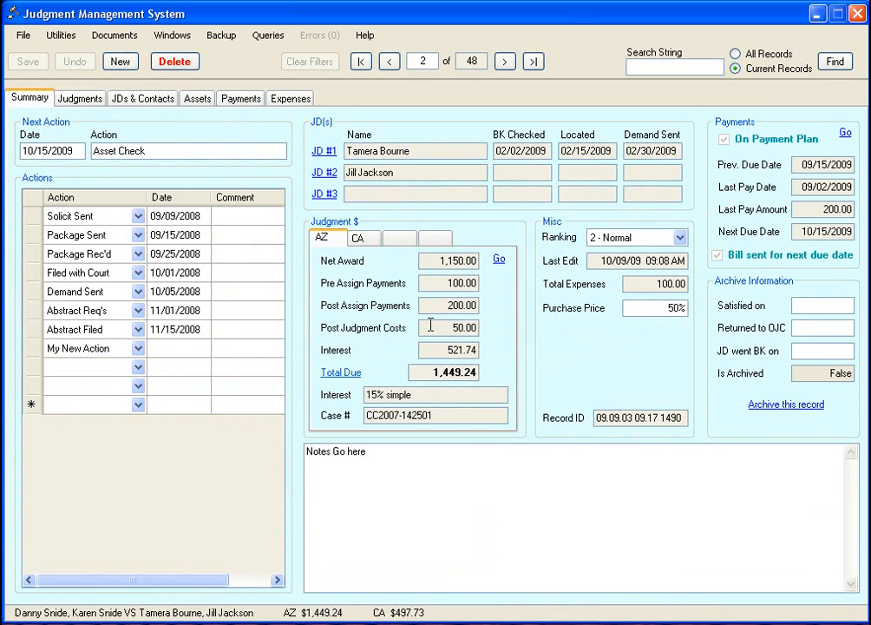
left_click(356, 238)
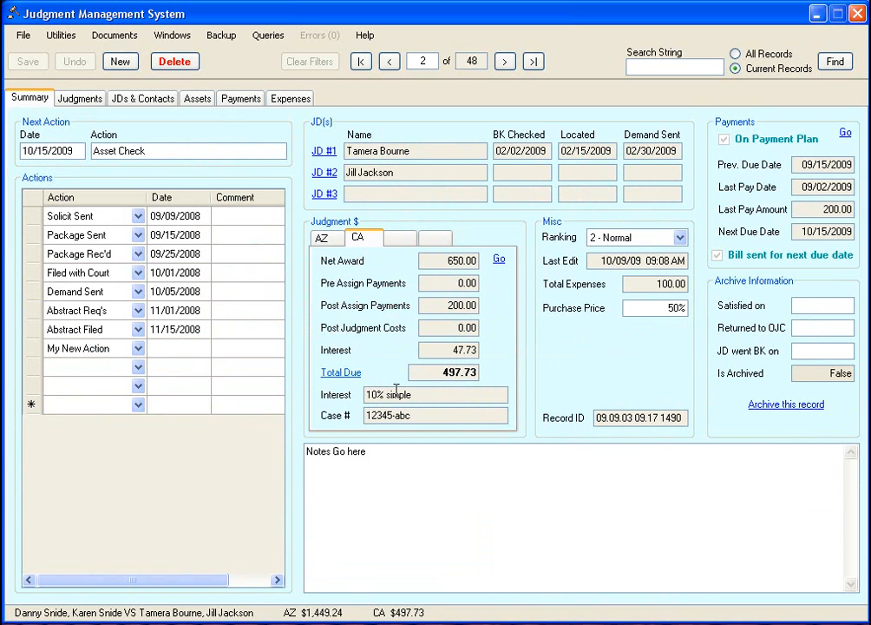
mouse_move(444, 280)
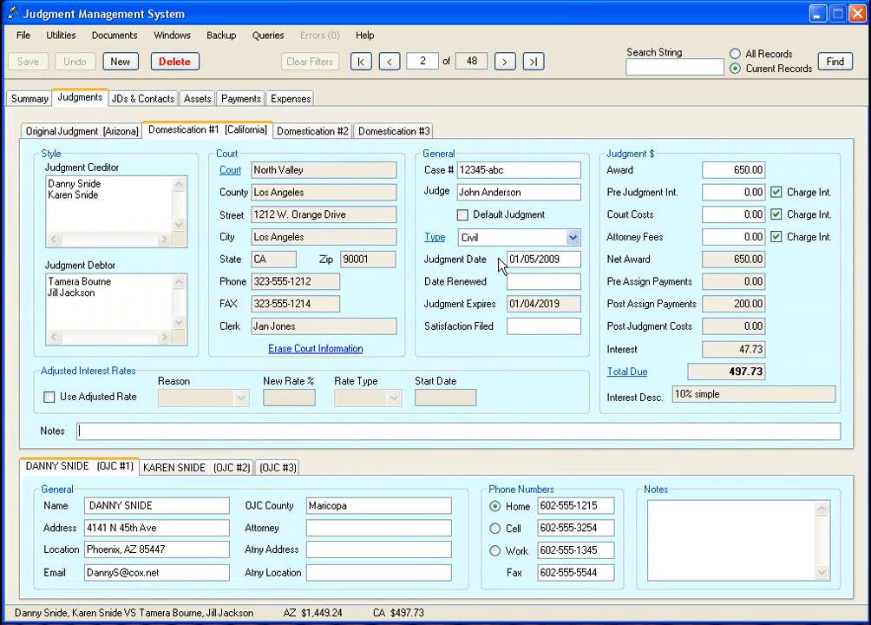
mouse_move(469, 389)
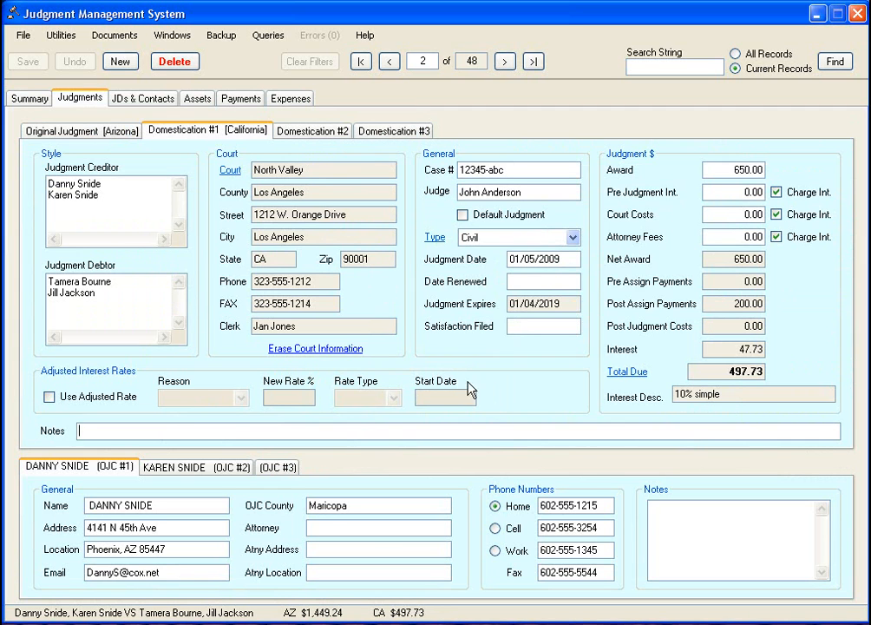
mouse_move(490, 393)
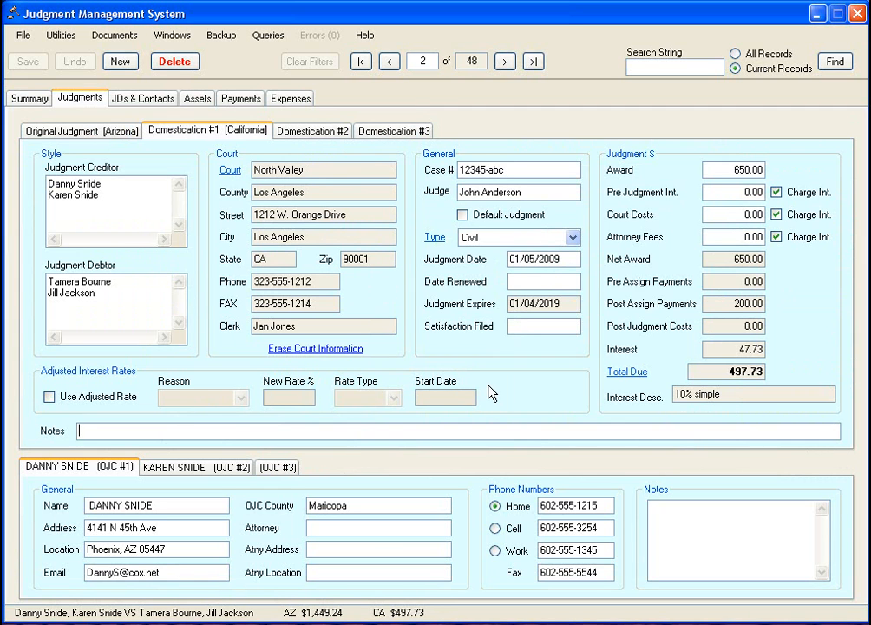
mouse_move(712, 273)
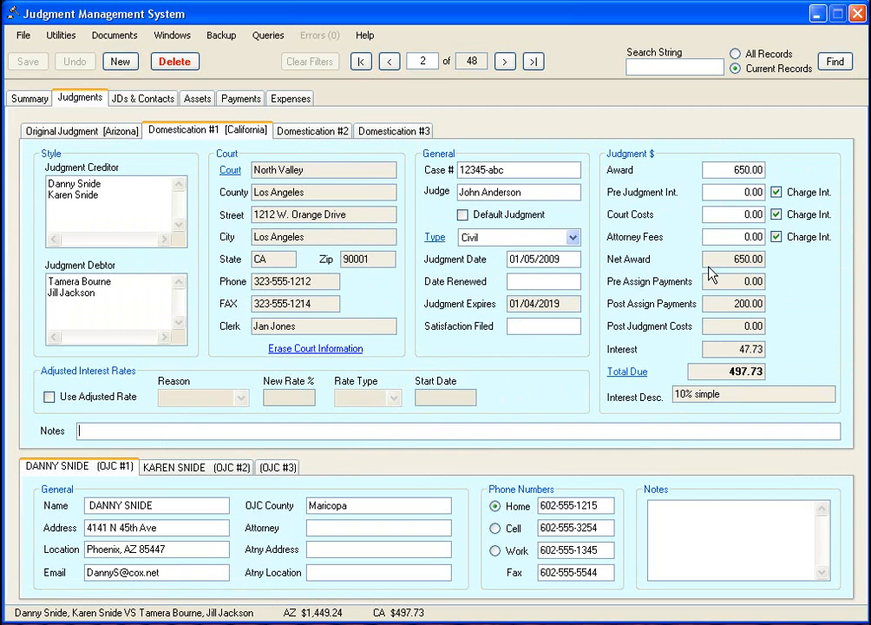
Return to record 2's summary after viewing California Domestication #1 at North Valley court
left_click(81, 130)
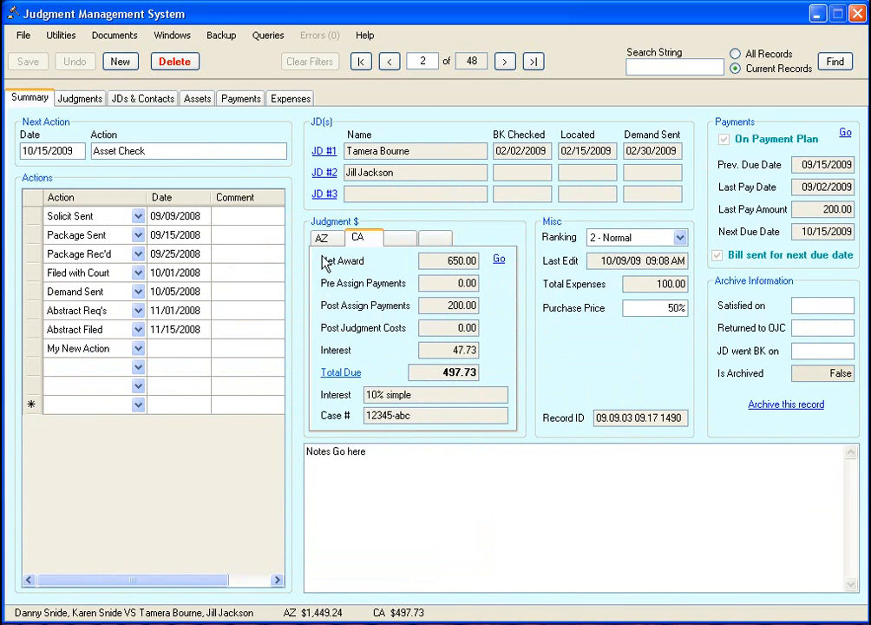
mouse_move(501, 349)
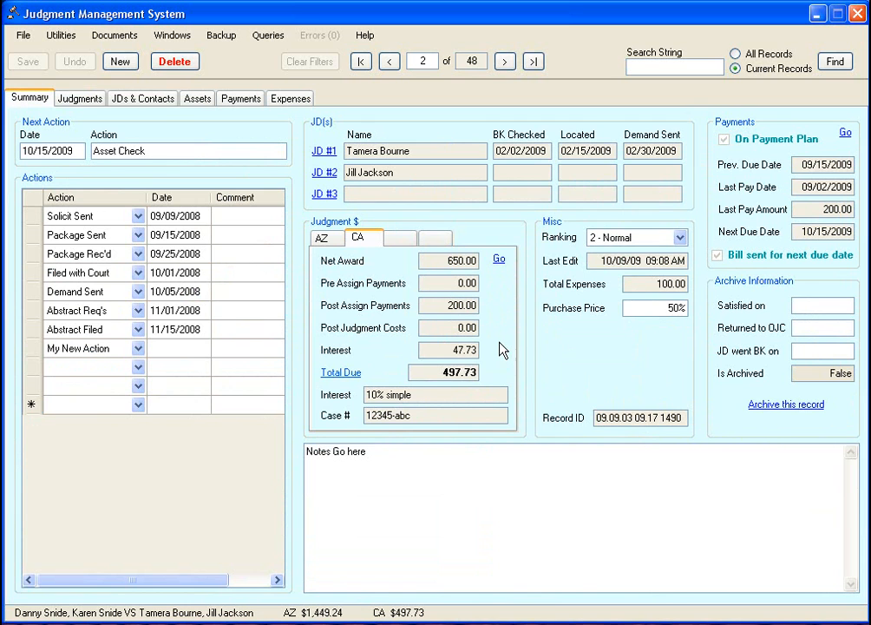
mouse_move(388, 345)
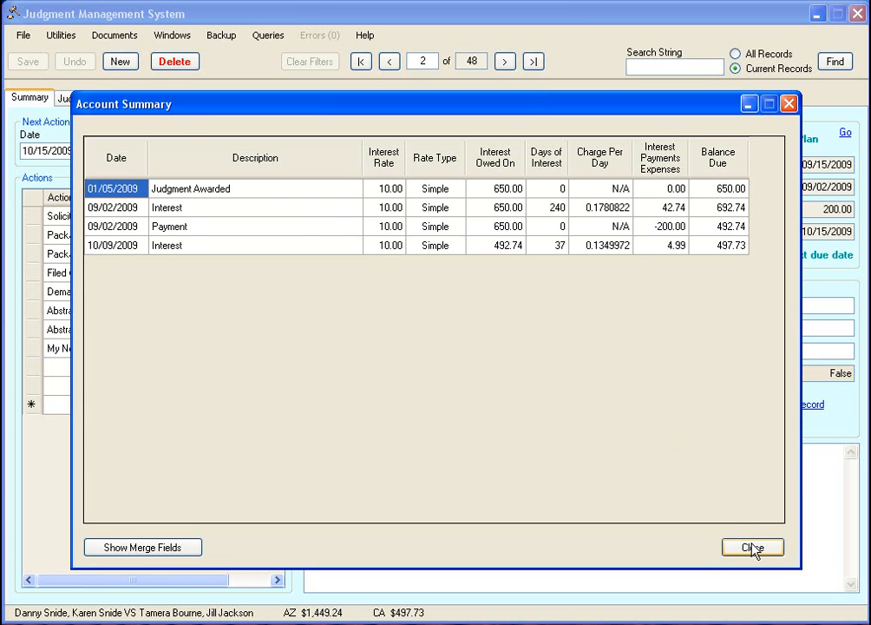
left_click(751, 547)
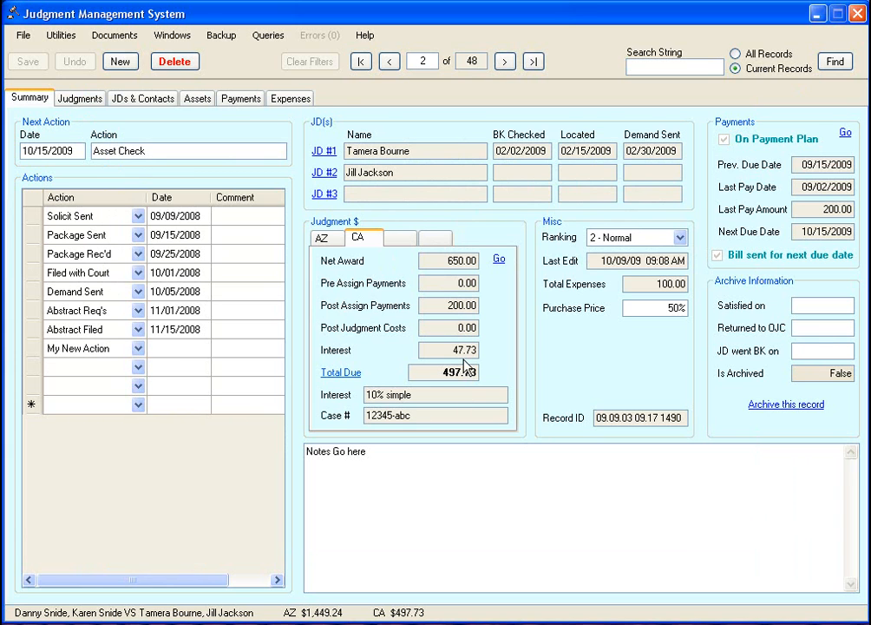
mouse_move(339, 320)
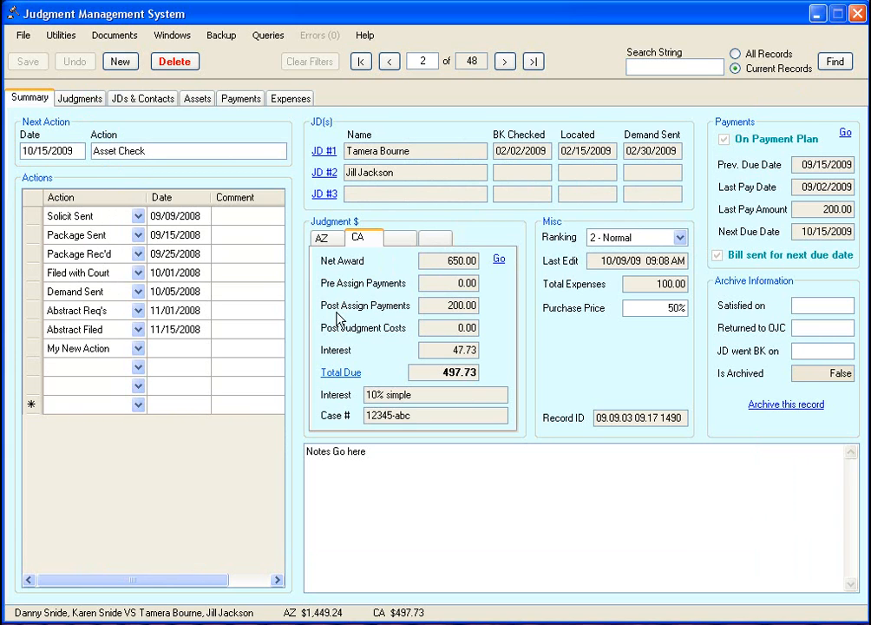
mouse_move(610, 365)
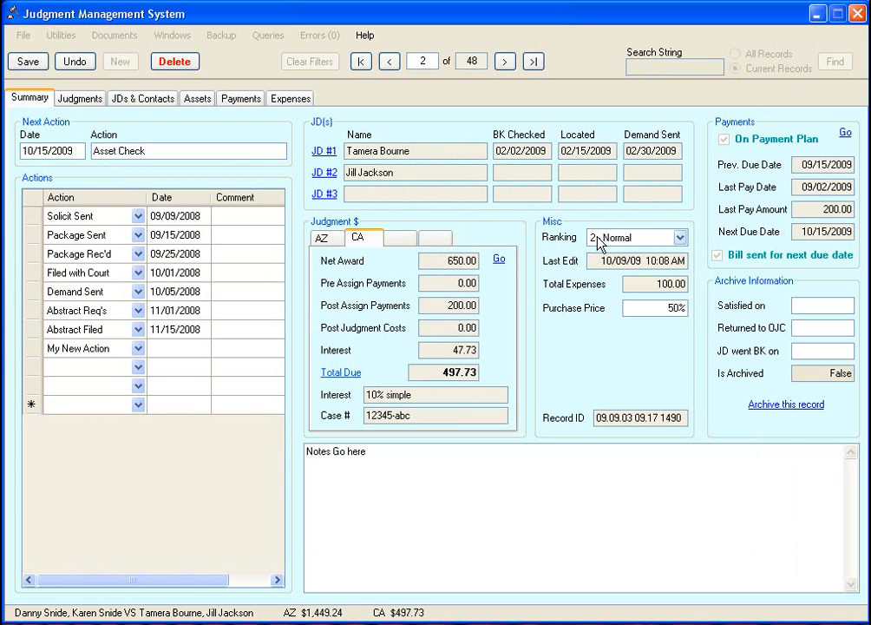
Set record 2's Ranking dropdown to 1 - Hot
left_click(681, 237)
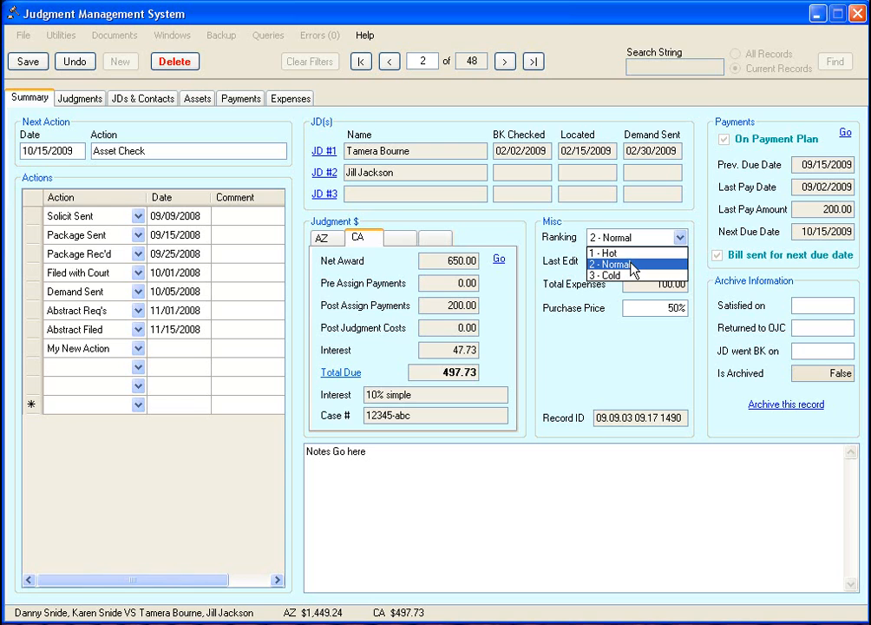
mouse_move(615, 253)
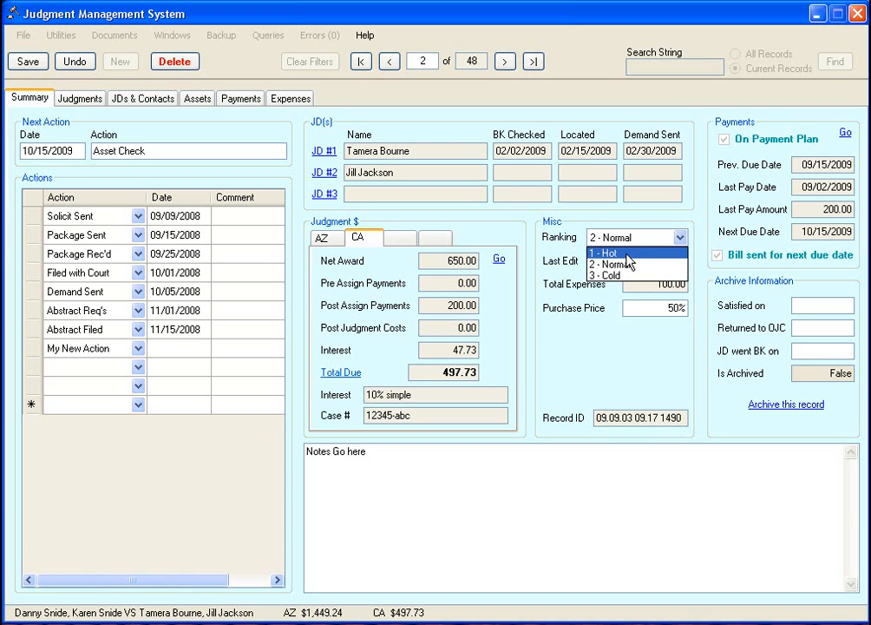
left_click(602, 252)
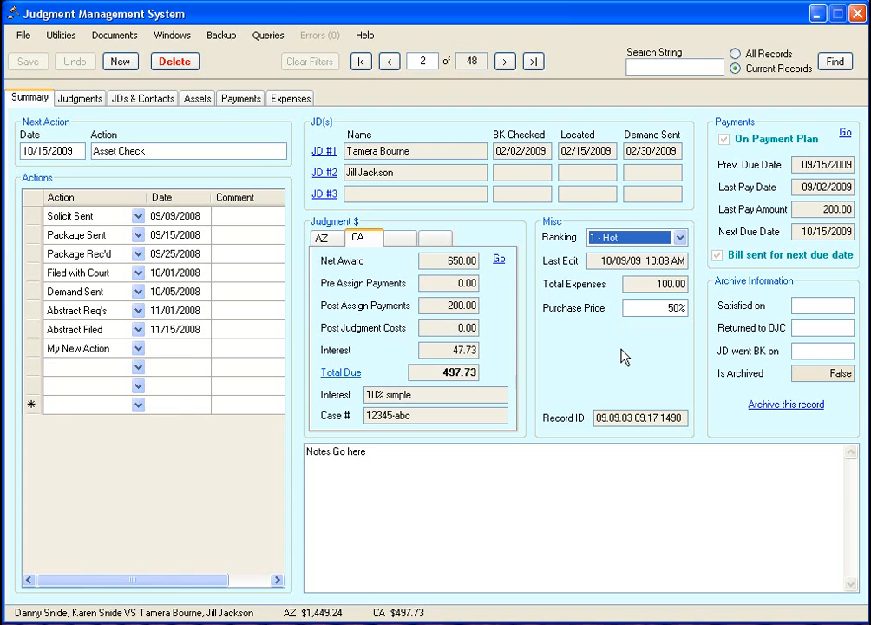
mouse_move(588, 345)
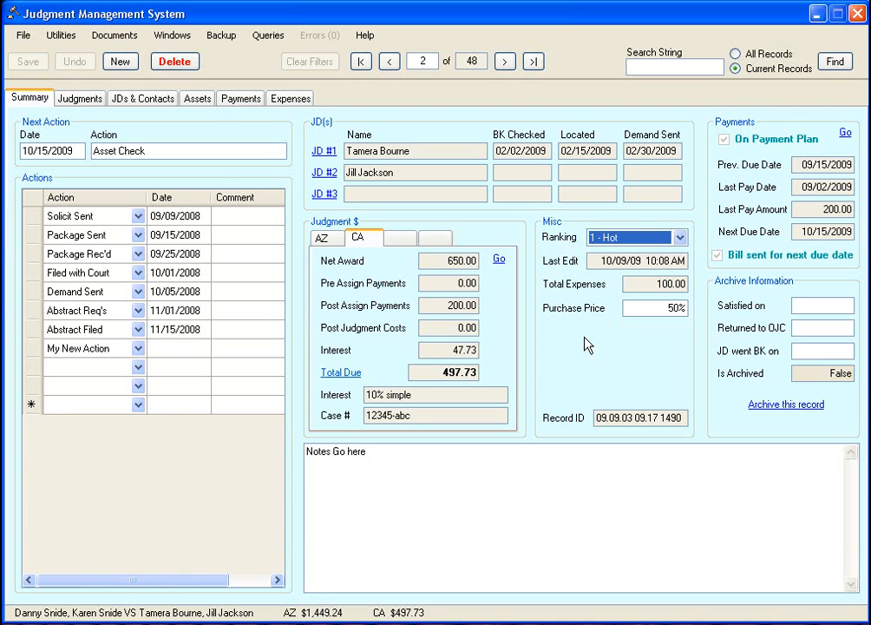
Sort records by Ranking, then browse next, last and back to the first record
right_click(633, 236)
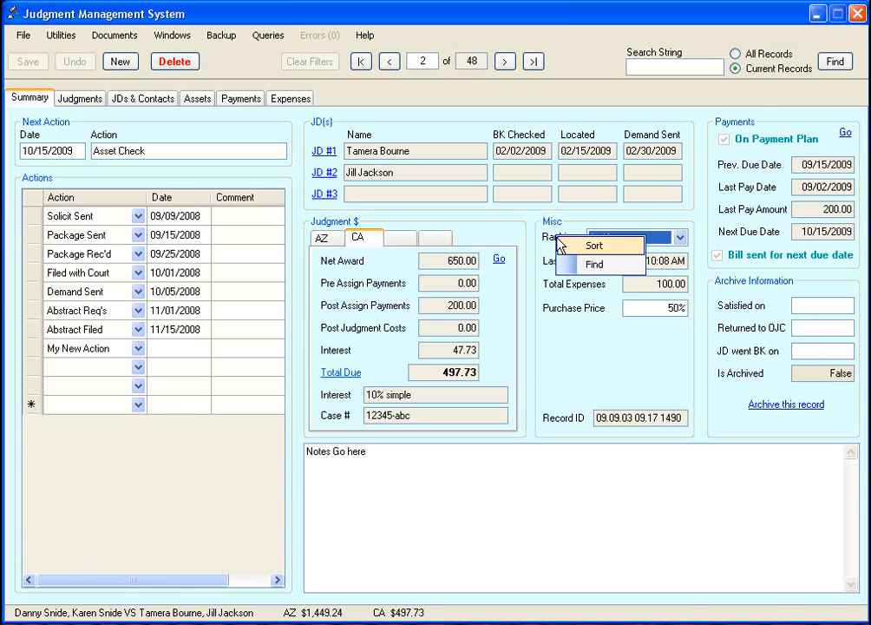
mouse_move(568, 250)
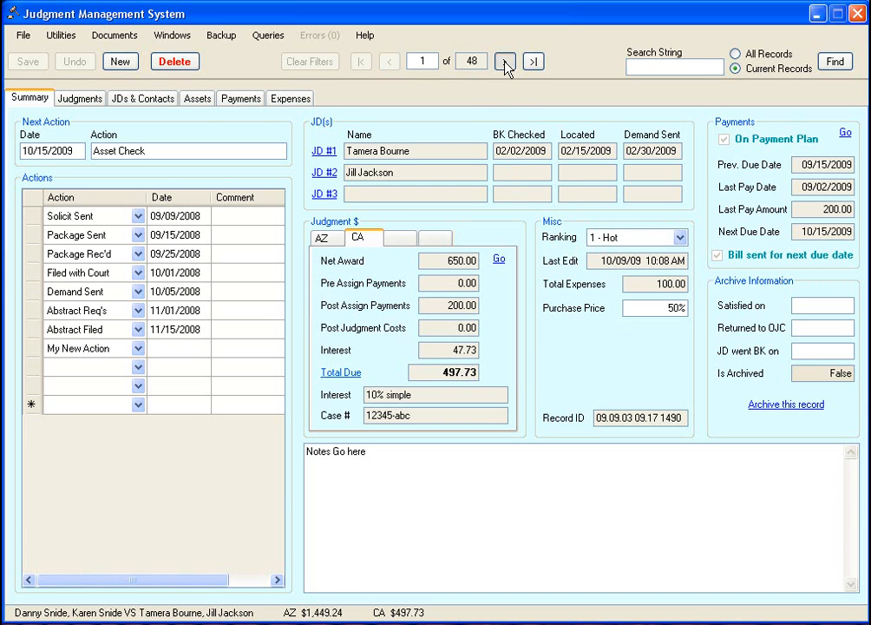
left_click(505, 61)
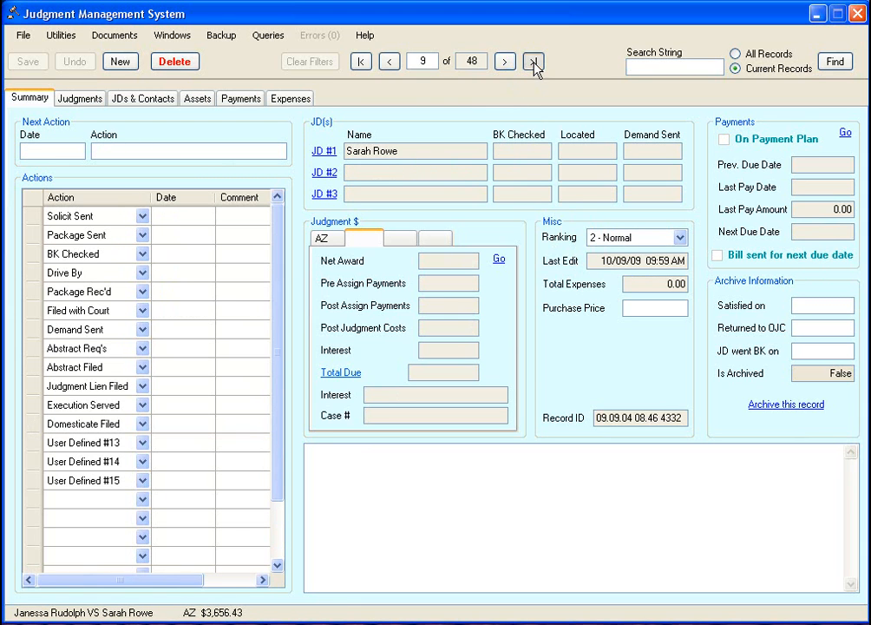
left_click(532, 60)
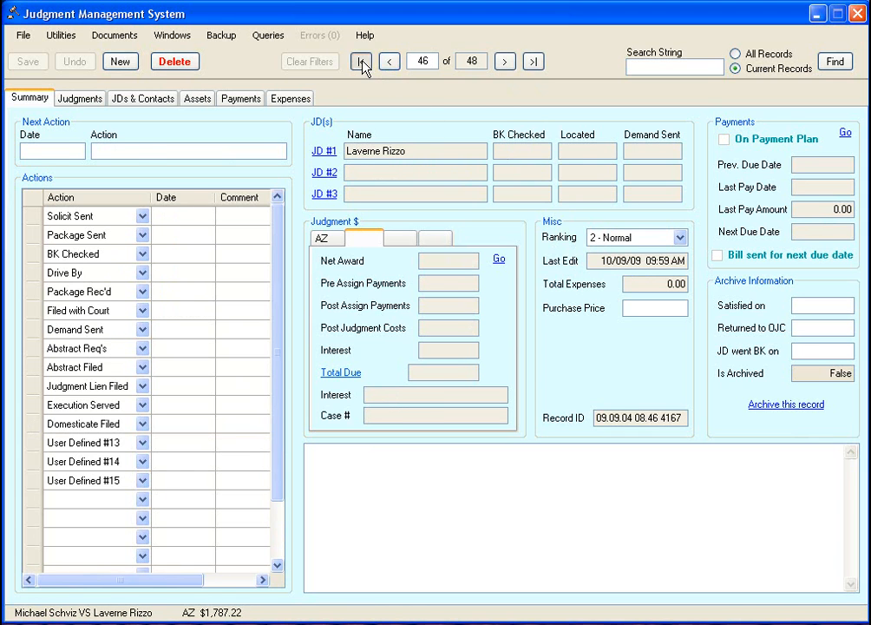
left_click(361, 61)
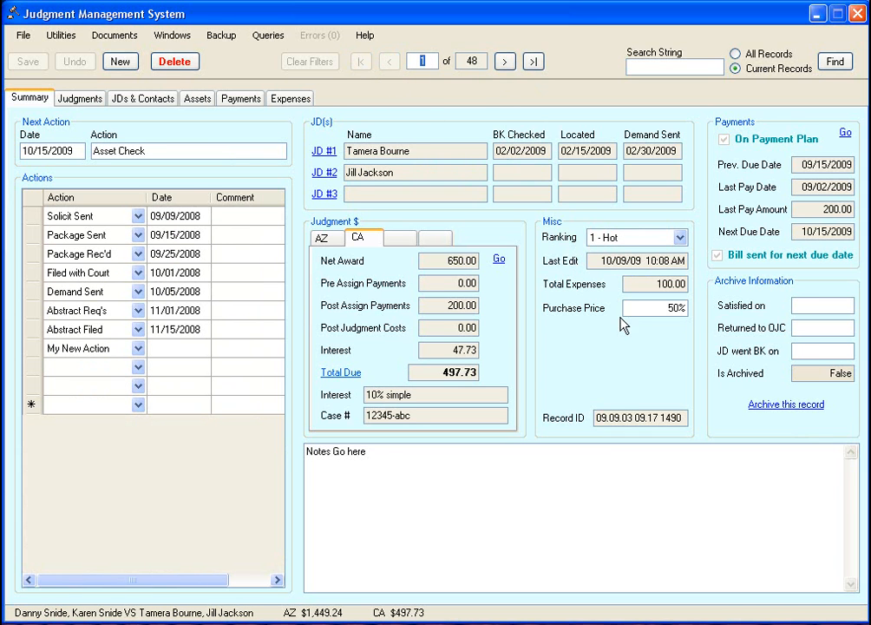
mouse_move(607, 354)
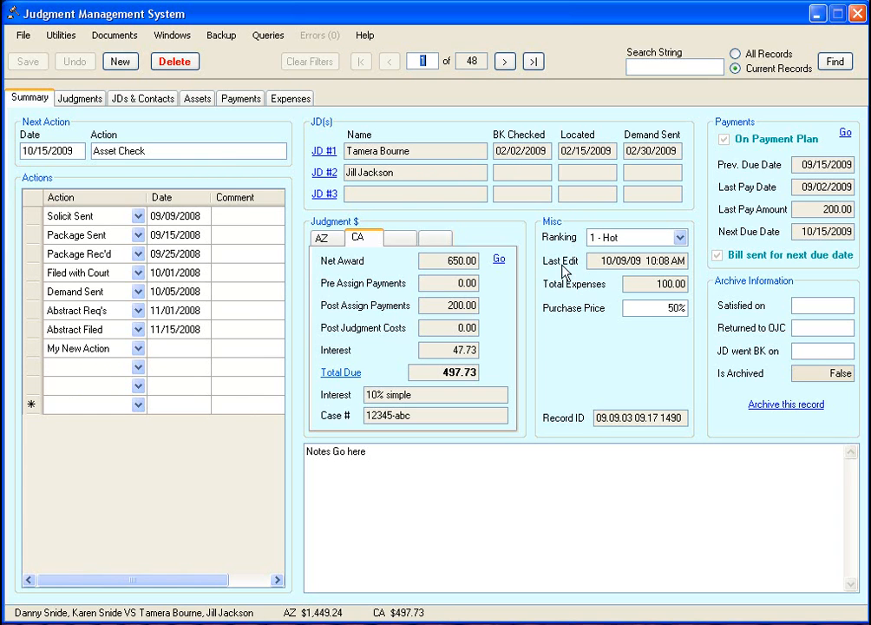
mouse_move(631, 261)
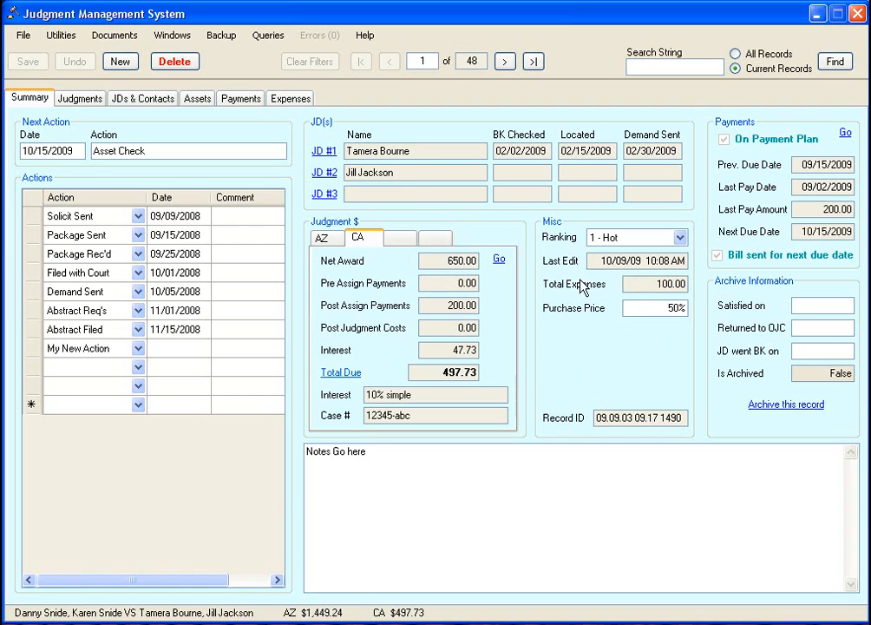
left_click(289, 98)
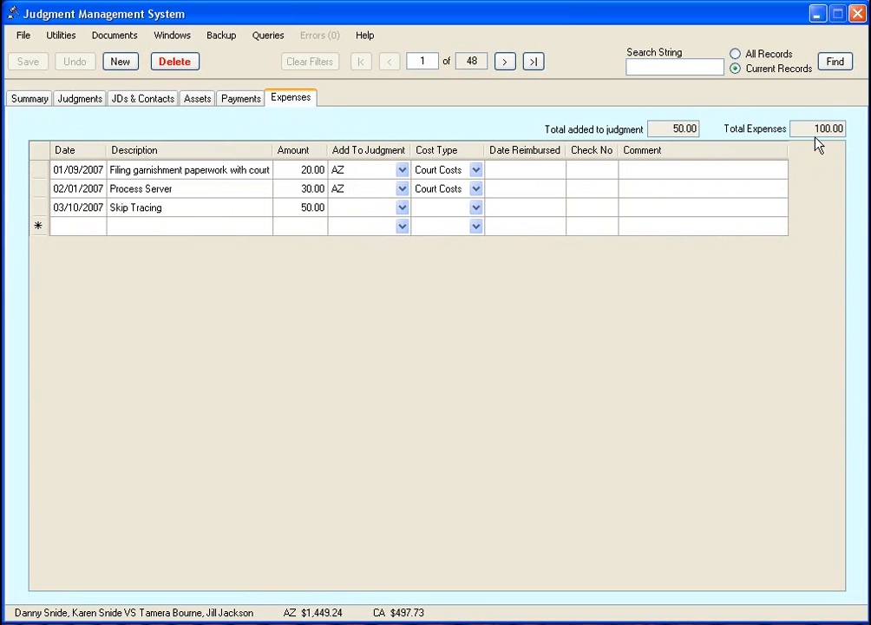
mouse_move(791, 128)
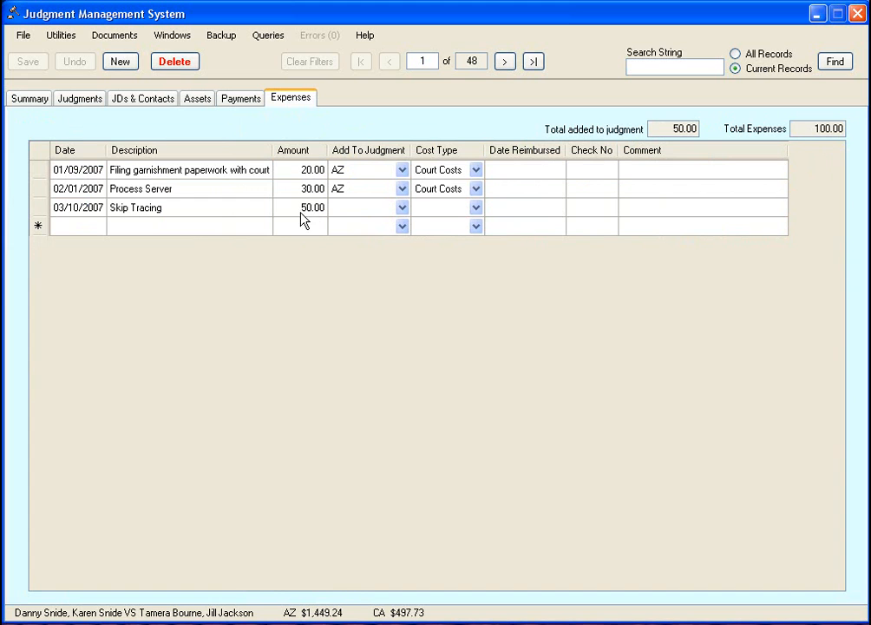
left_click(28, 97)
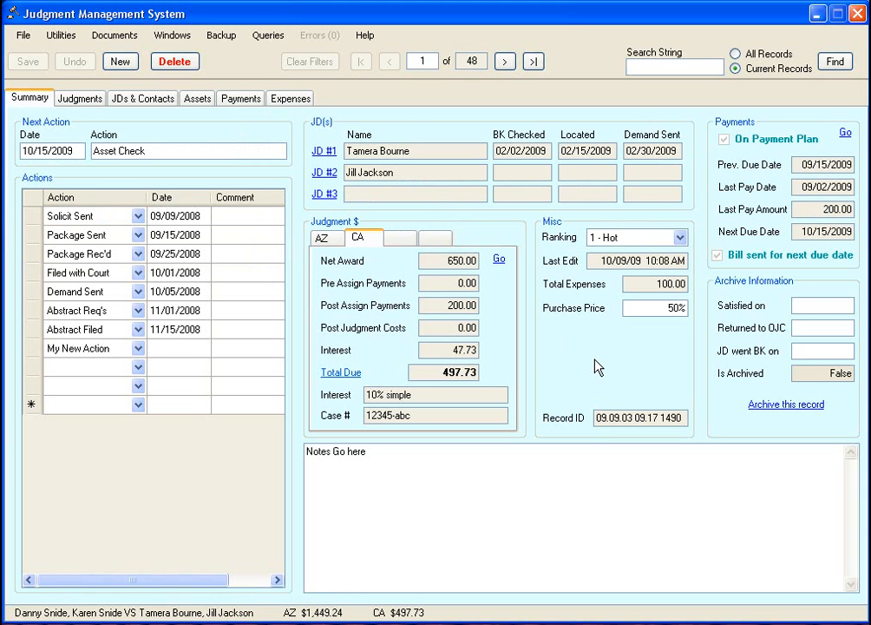
mouse_move(571, 422)
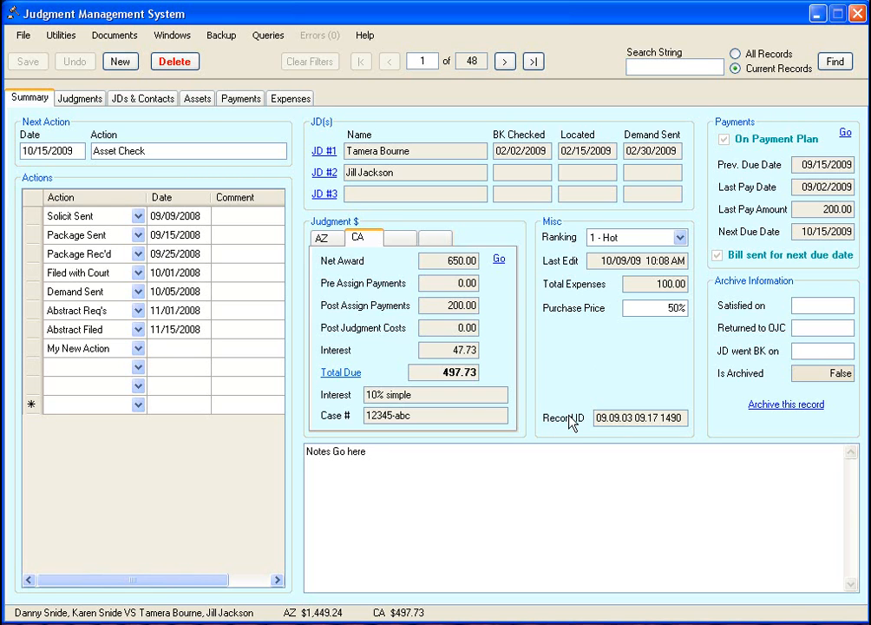
left_click(505, 61)
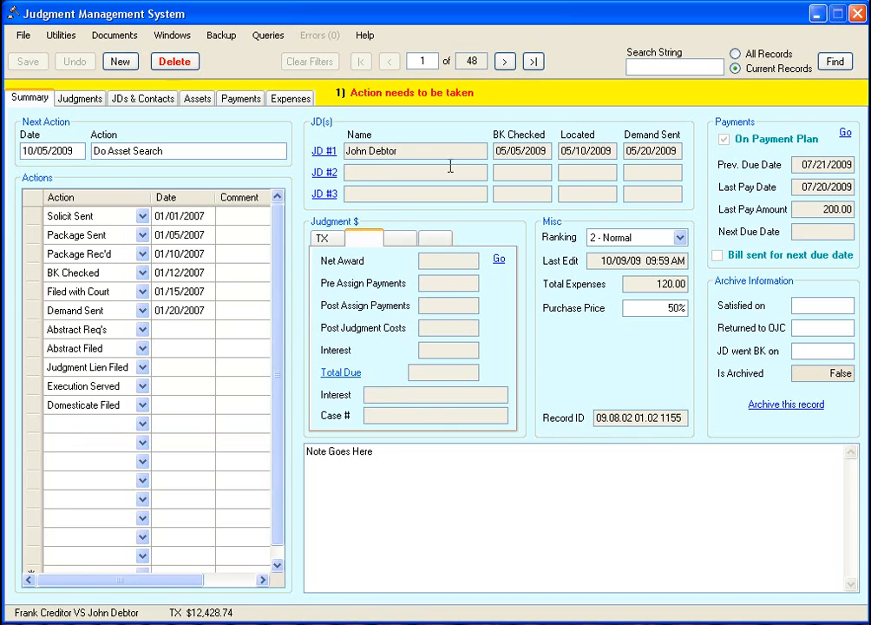
left_click(505, 61)
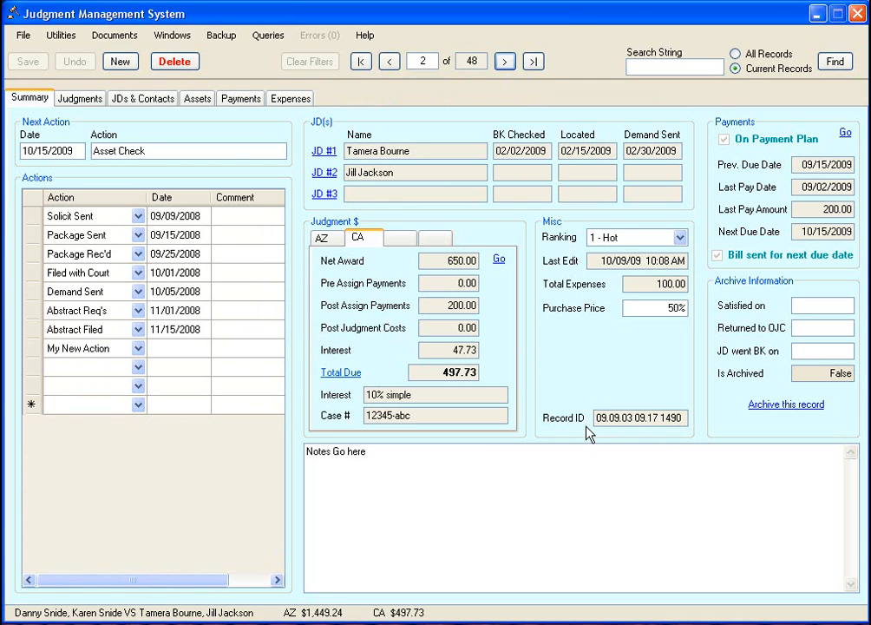
mouse_move(607, 362)
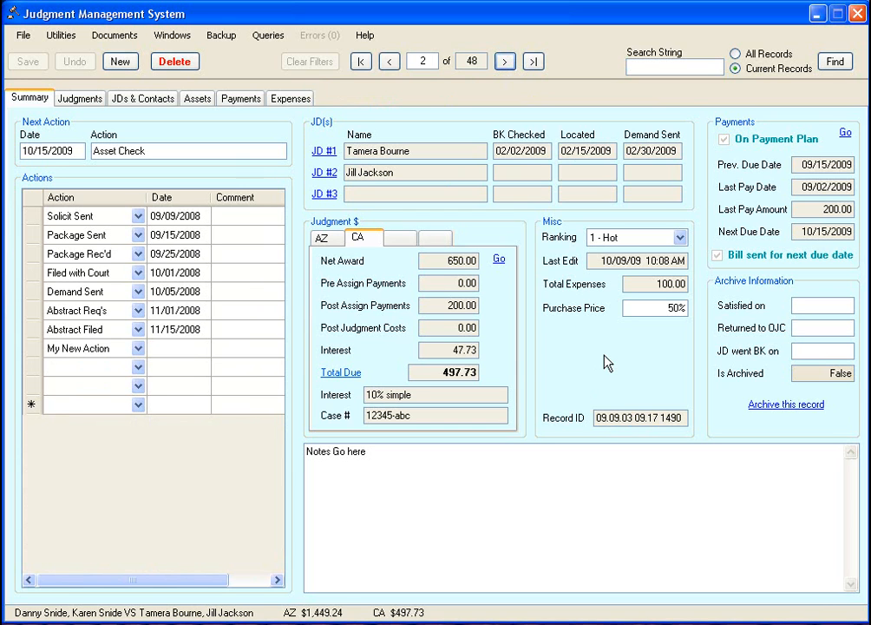
mouse_move(616, 372)
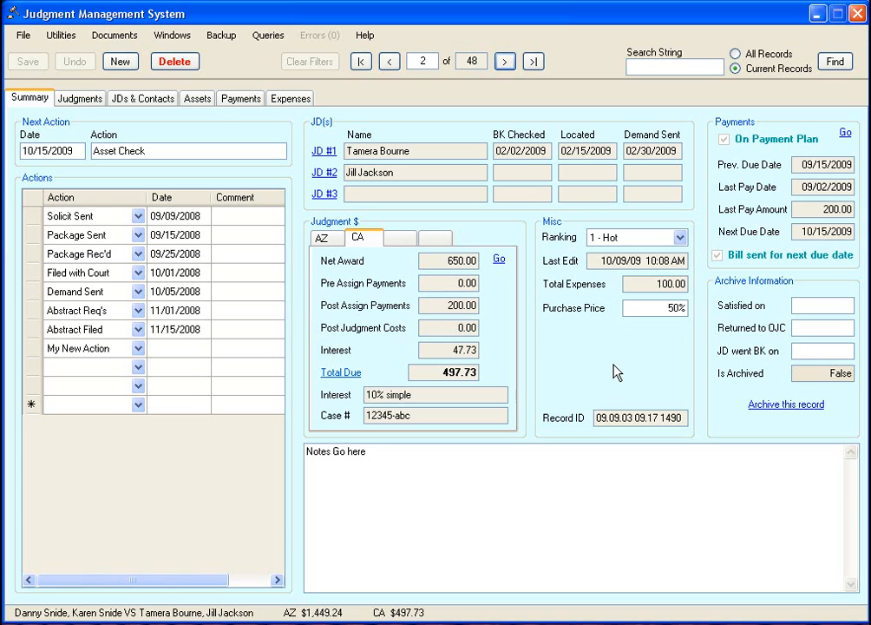
mouse_move(581, 363)
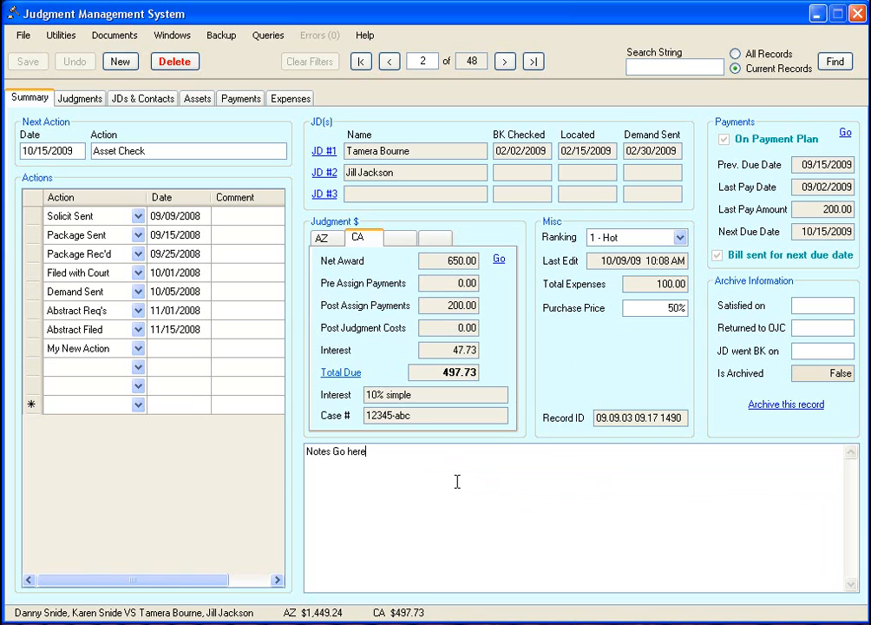
mouse_move(541, 520)
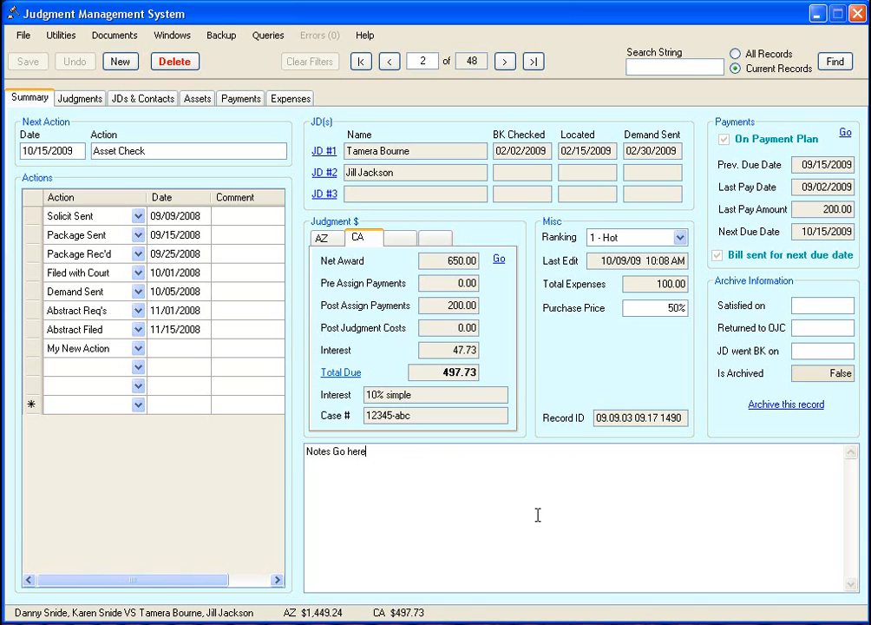
mouse_move(401, 489)
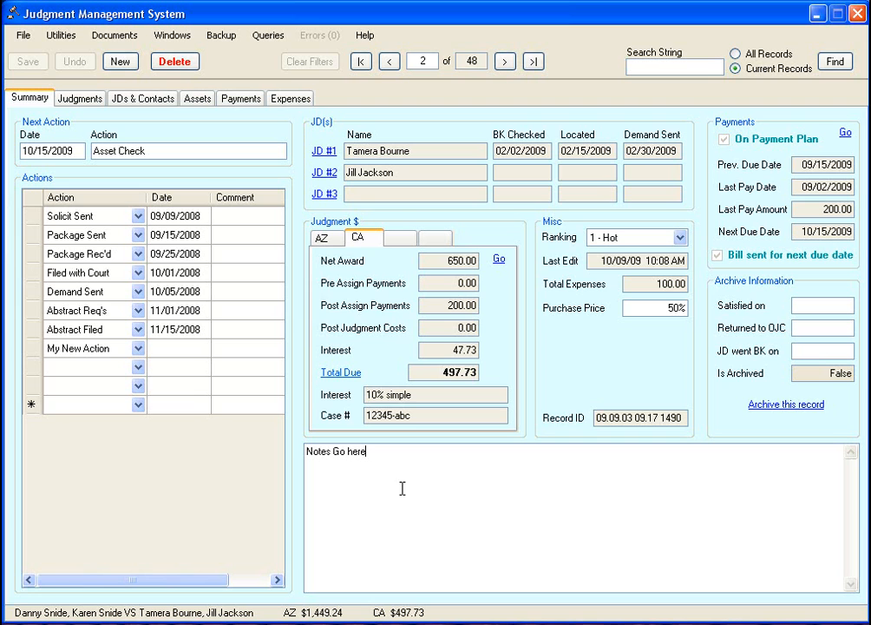
mouse_move(541, 495)
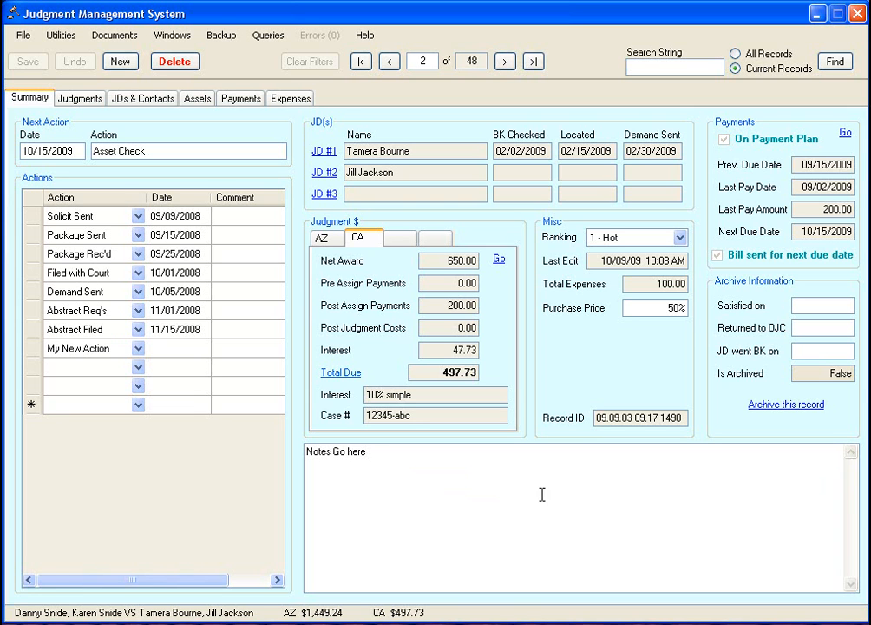